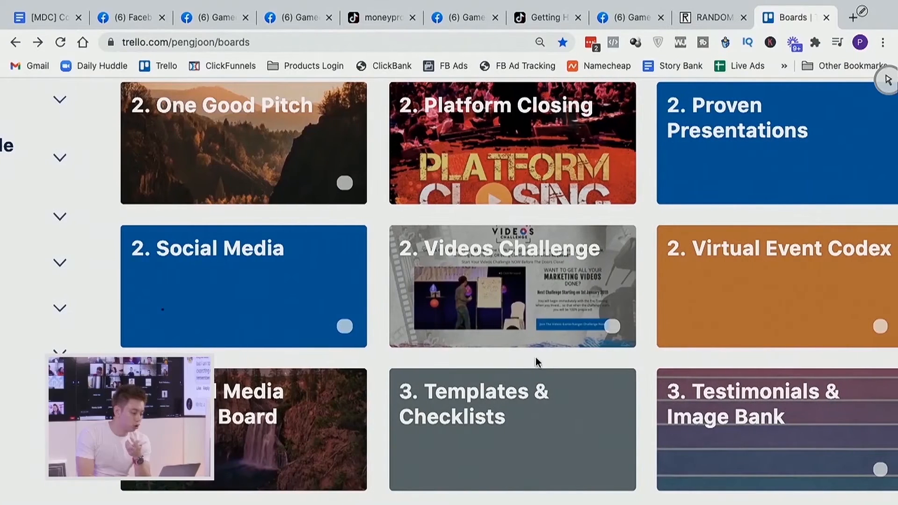
mouse_move(303, 159)
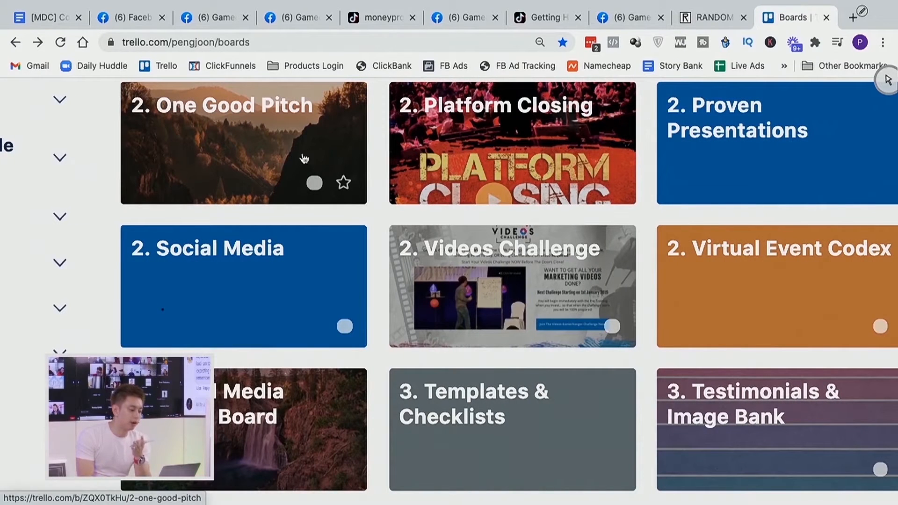
mouse_move(324, 343)
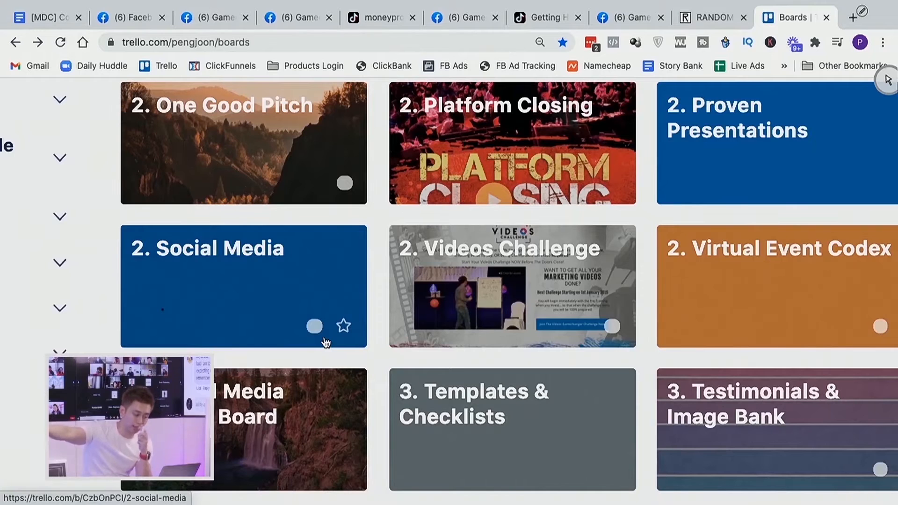
mouse_move(314, 182)
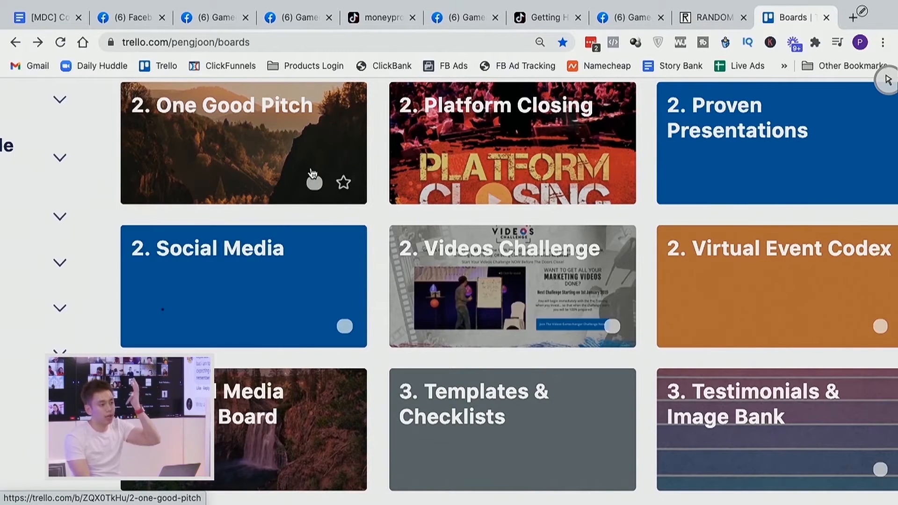
mouse_move(539, 140)
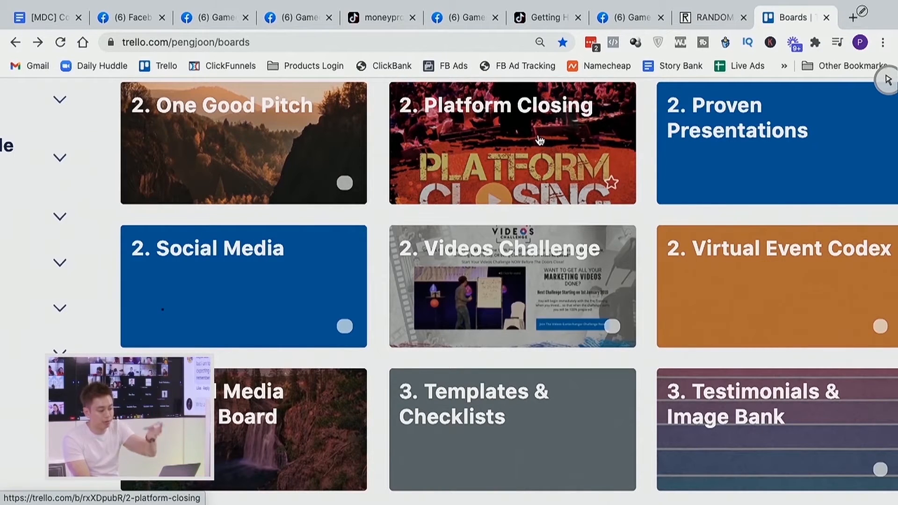
Step: Start a new board and assign it to the Smobble team
scroll("down", 3)
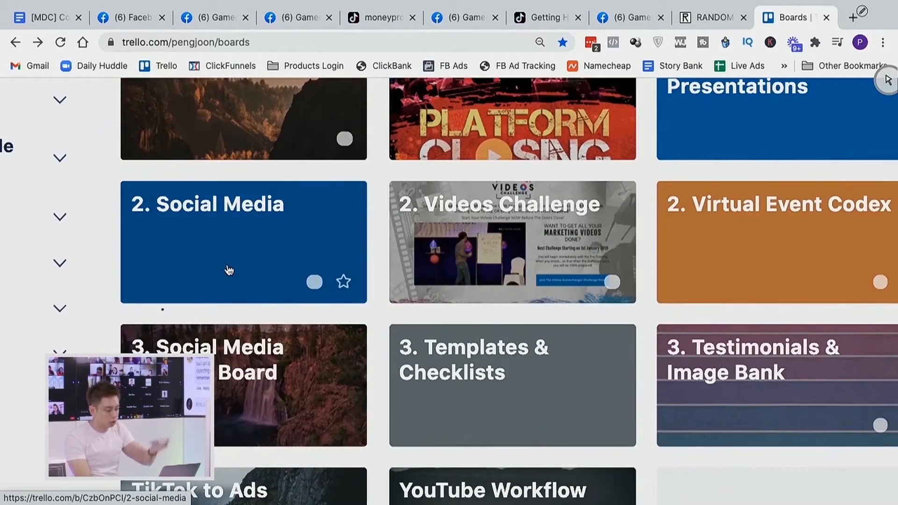
scroll("down", 3)
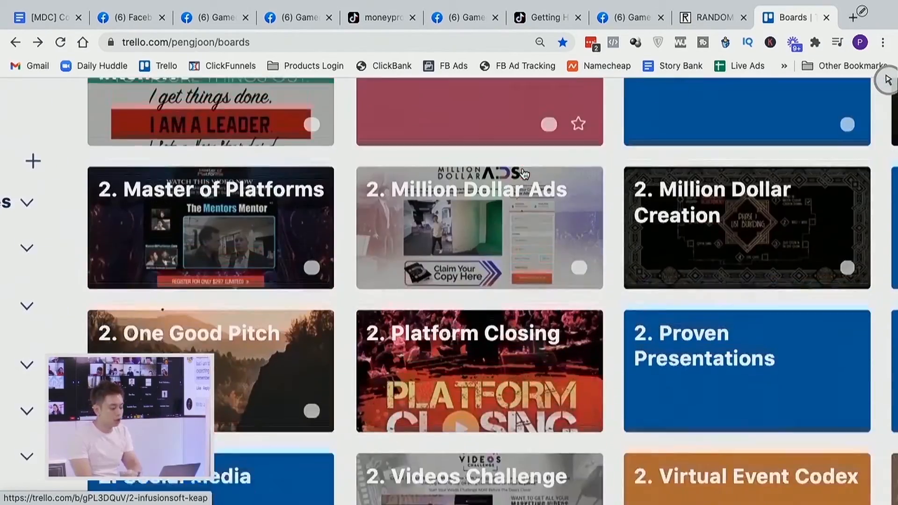
scroll("up", 3)
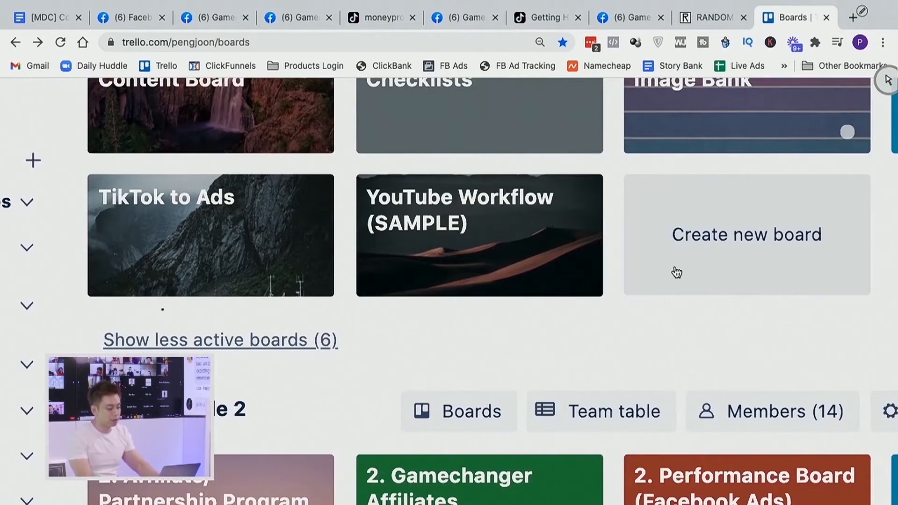
left_click(746, 234)
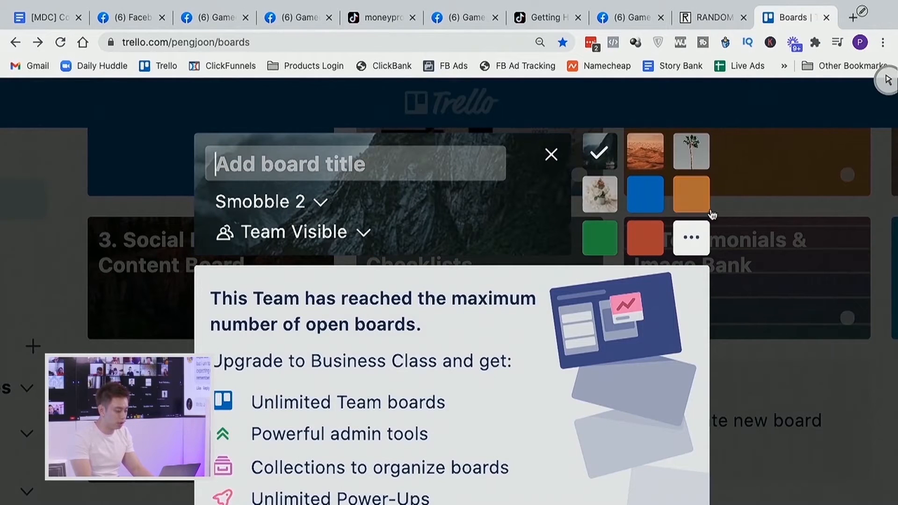
left_click(550, 154)
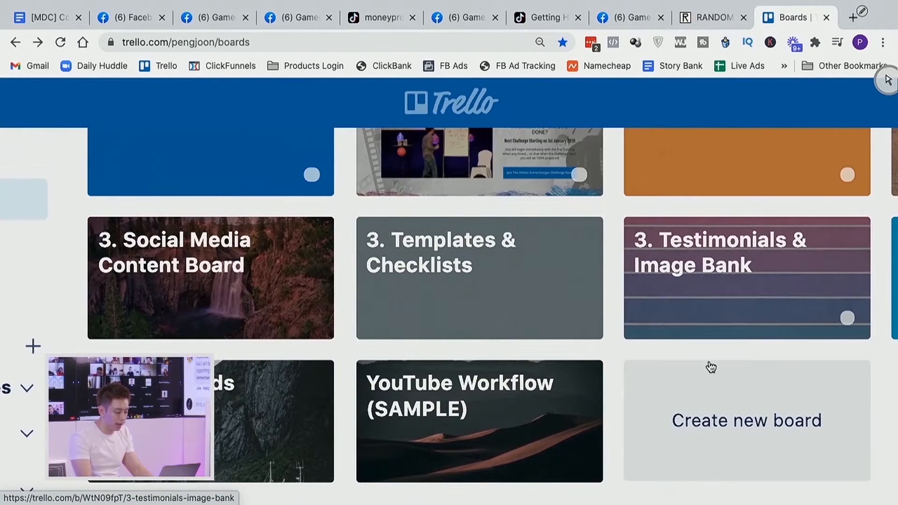
left_click(745, 420)
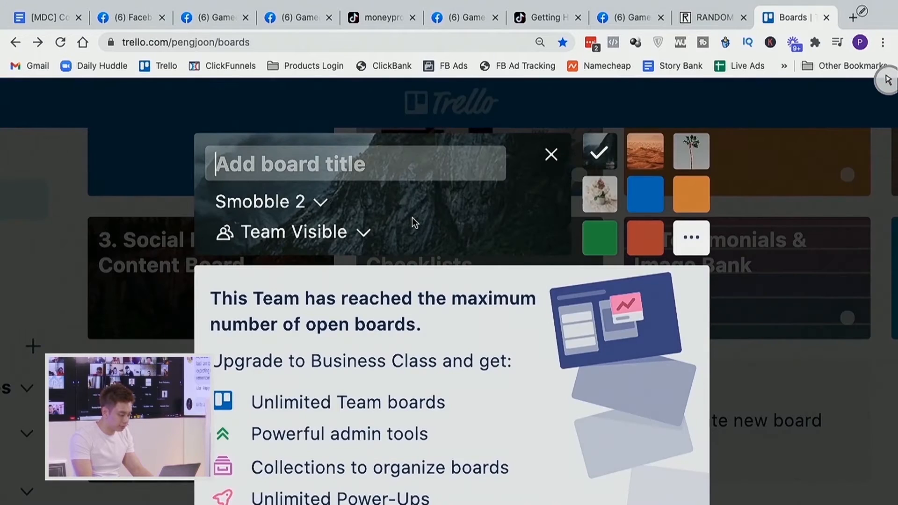
left_click(269, 201)
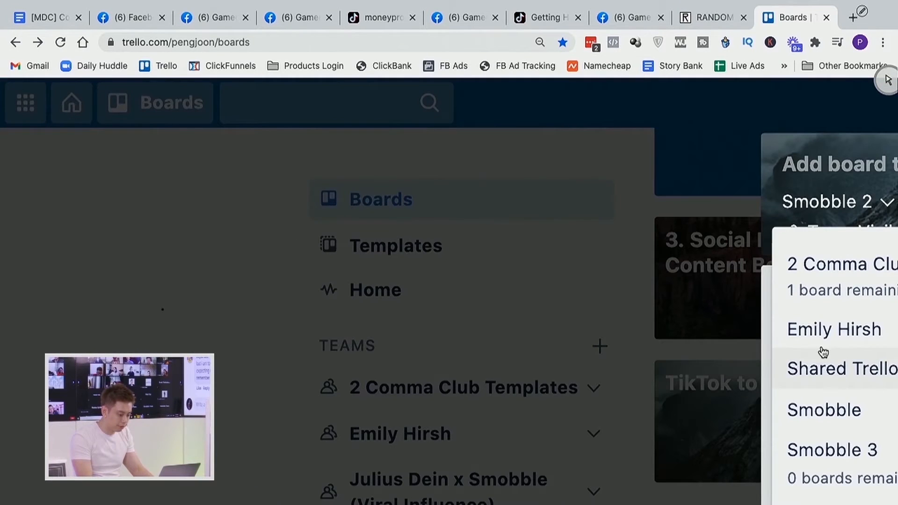
left_click(823, 409)
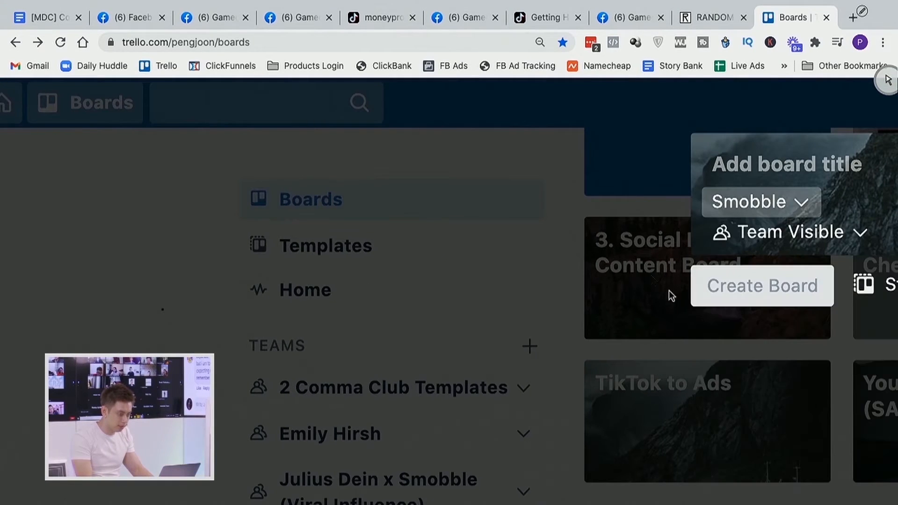
Step: Title the board 'TikTok (Demo)' and create it
type("Tik")
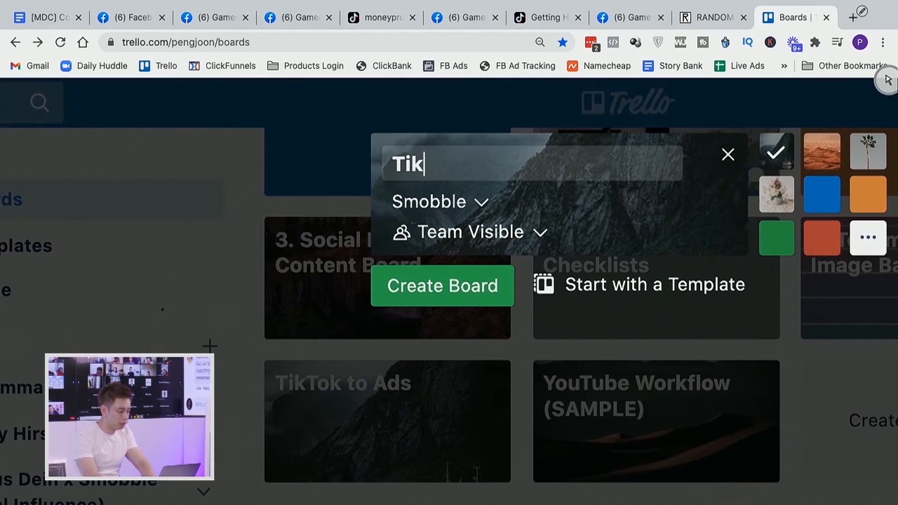
type("Tok (")
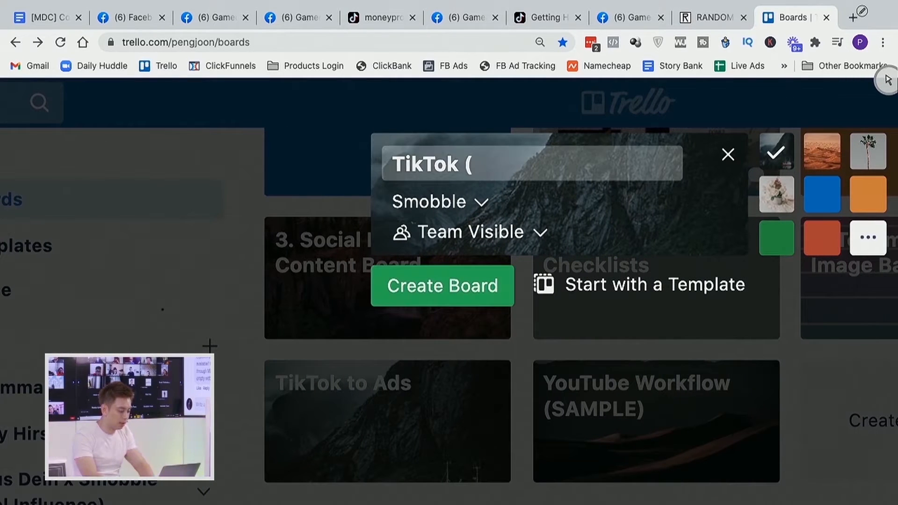
type("Demo)")
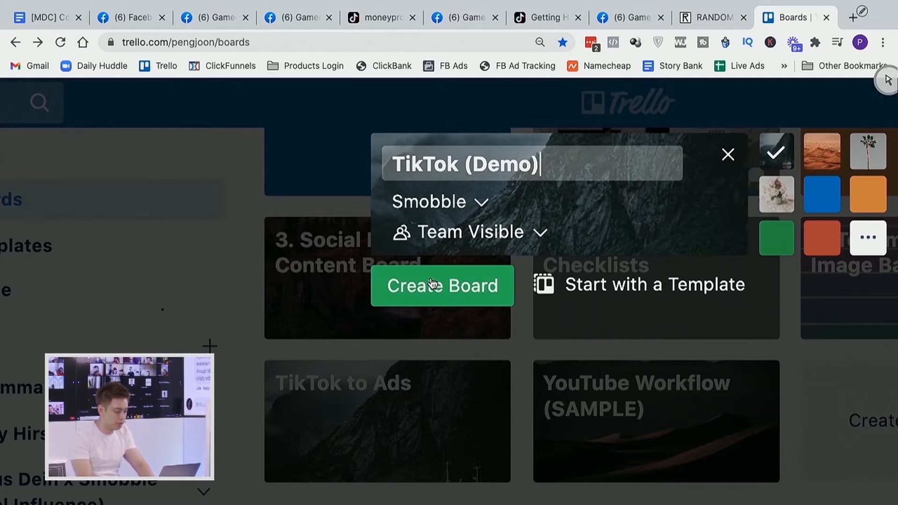
left_click(441, 285)
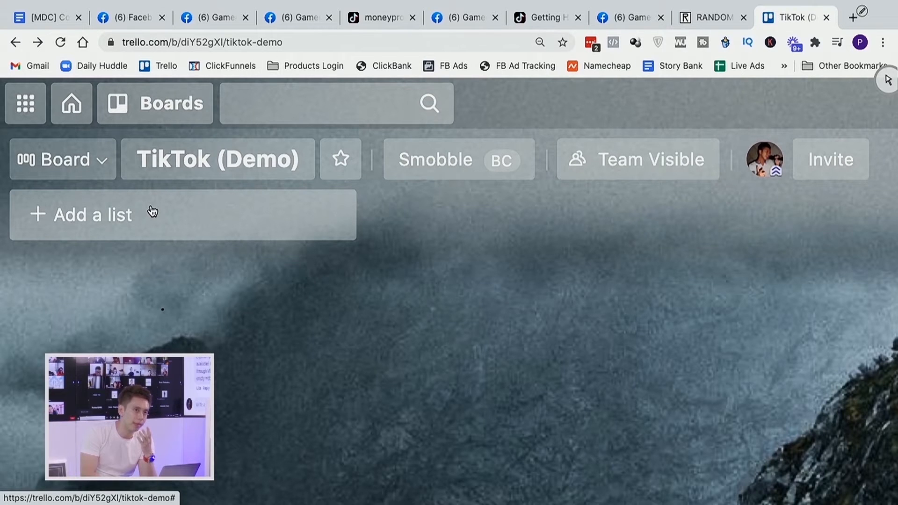
Step: Add a first list named 'Process' to the board
left_click(92, 214)
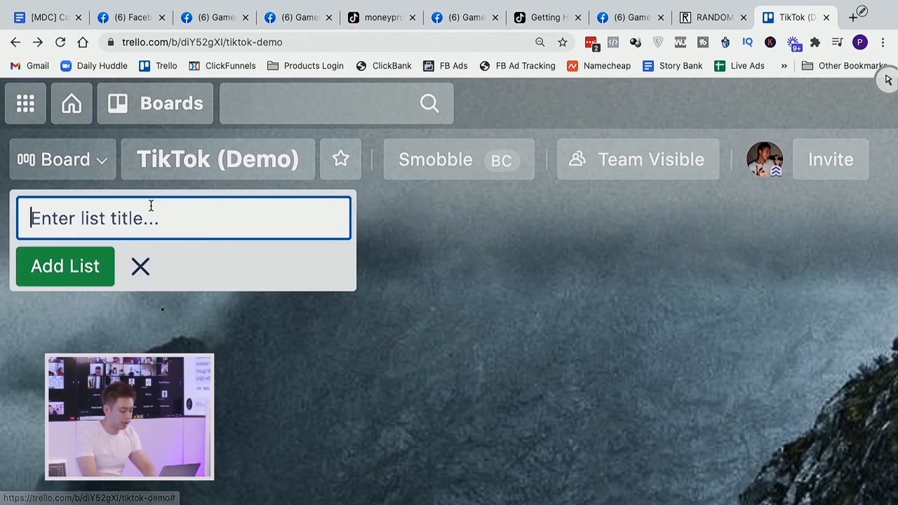
type("Process")
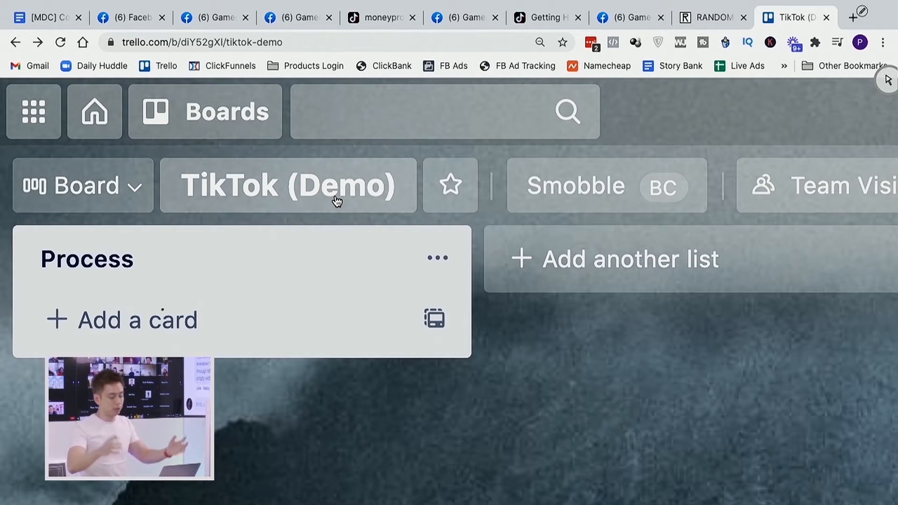
Step: Add a 'Converting TikTok to Ads' card to Process and open its details
left_click(136, 319)
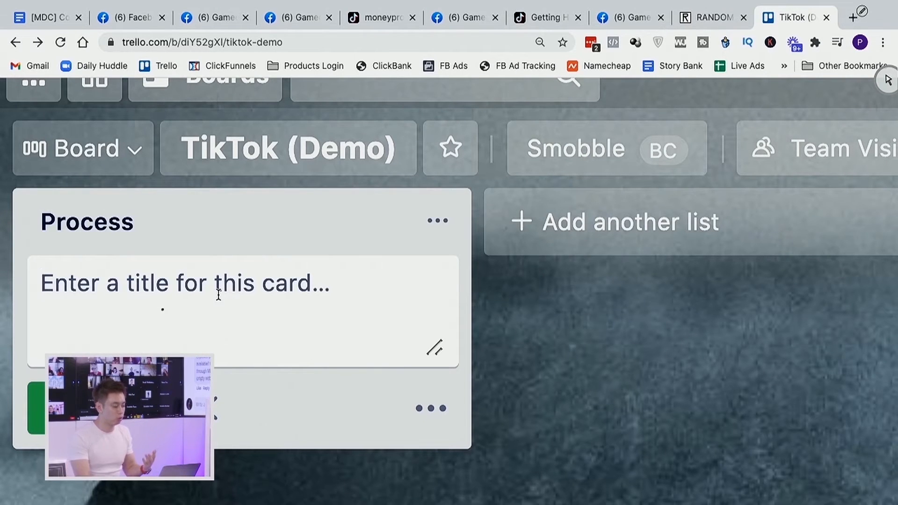
scroll("up", 3)
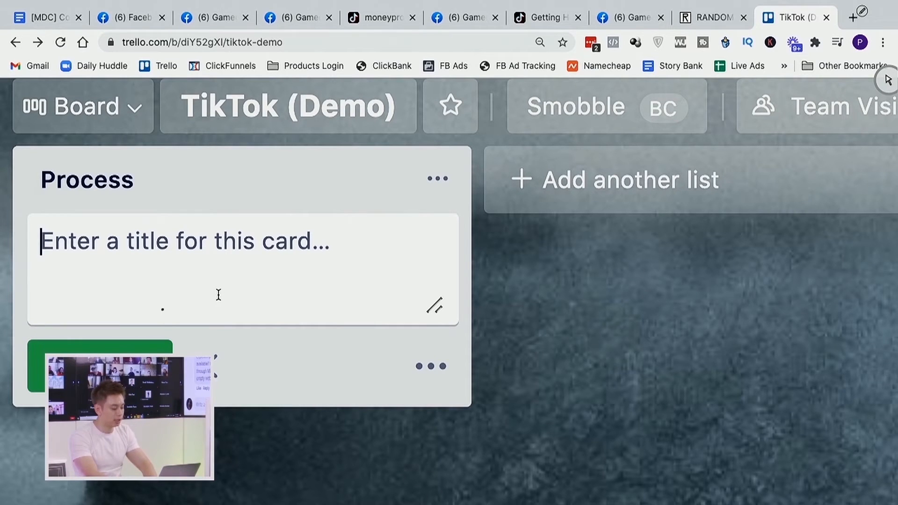
type("Converting Ti")
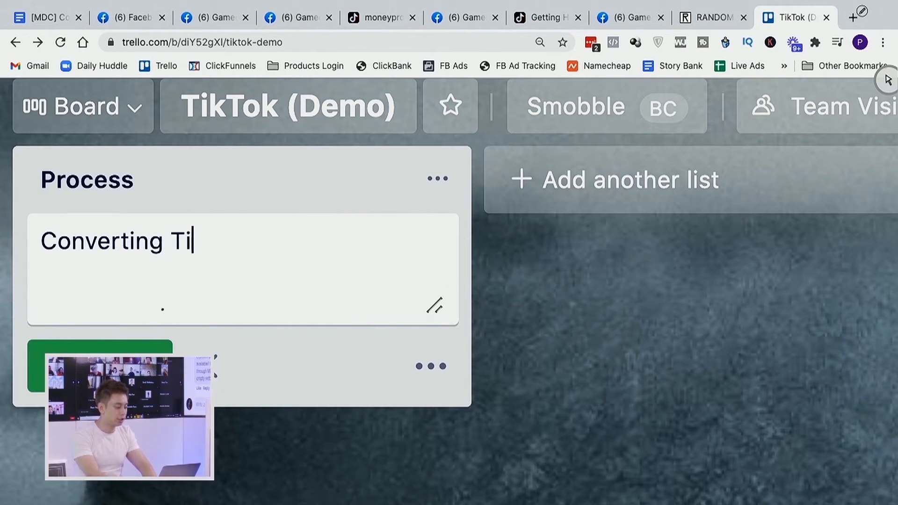
type("kTok to A")
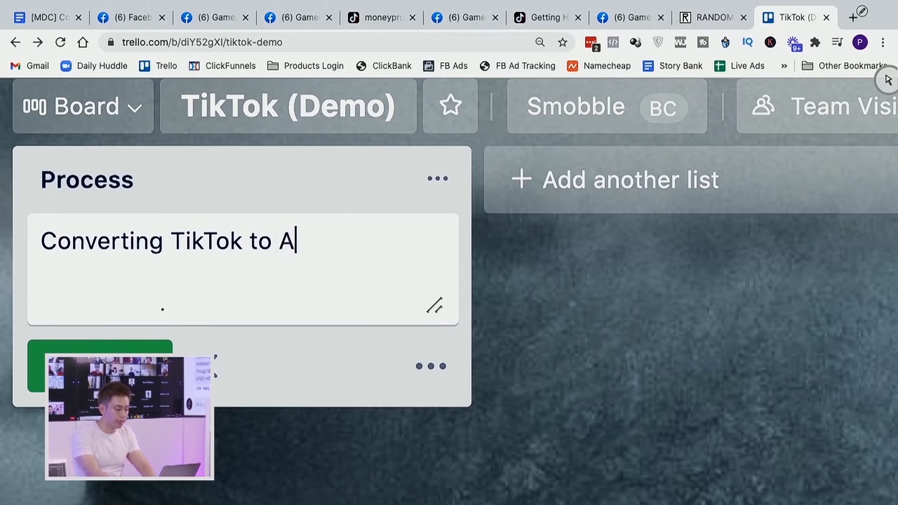
type("ds")
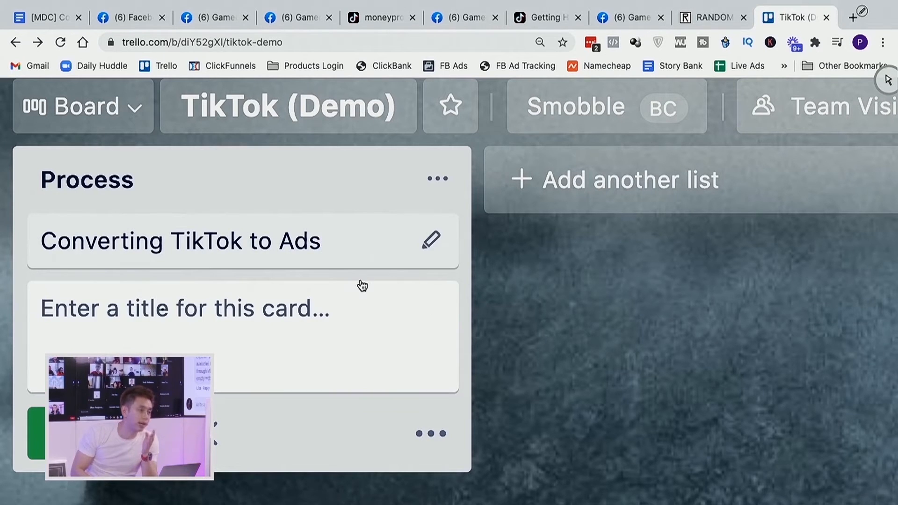
left_click(180, 240)
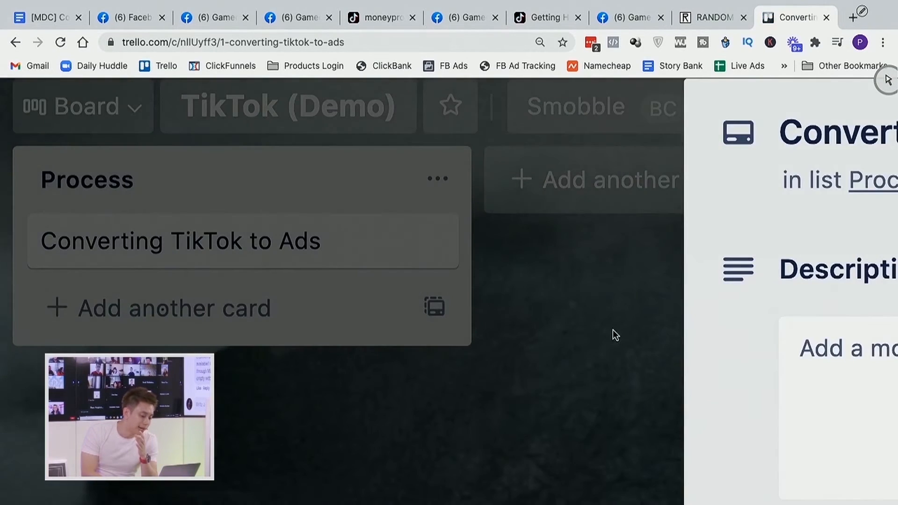
Step: Add an empty checklist titled 'Checklist' to the card
left_click(180, 240)
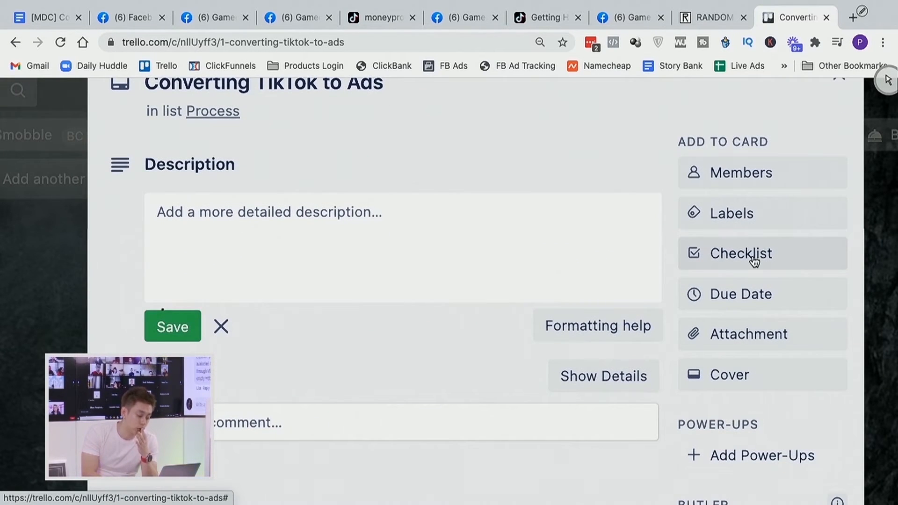
left_click(739, 254)
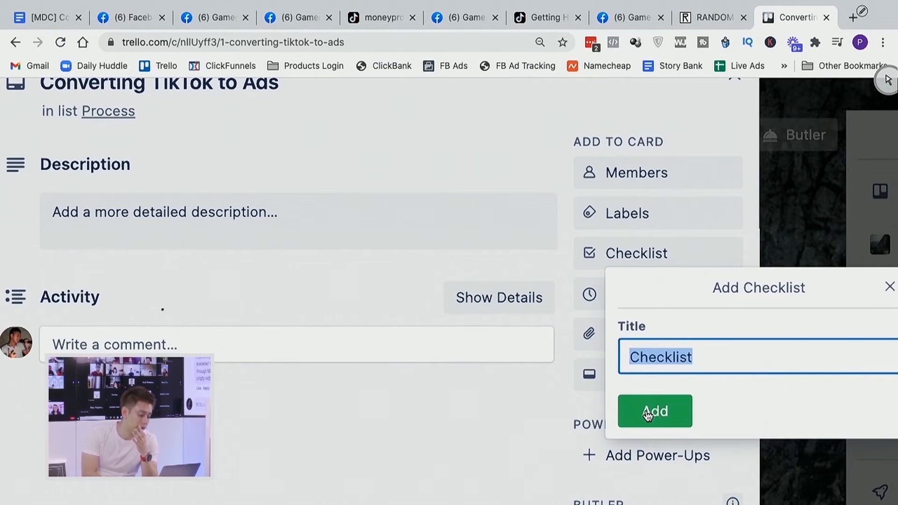
left_click(654, 411)
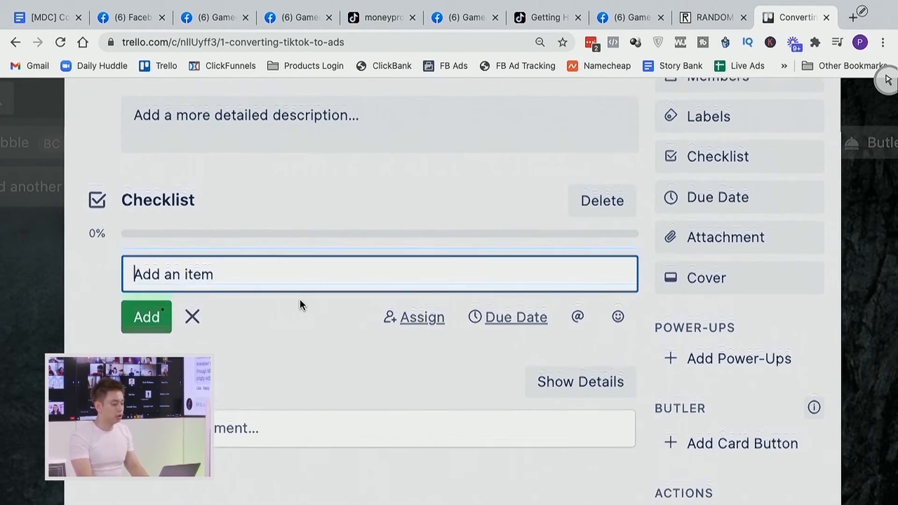
Step: Add checklist items 'Download TikTok Video' and 'Shoot Video (Story + Offer)'
scroll("down", 3)
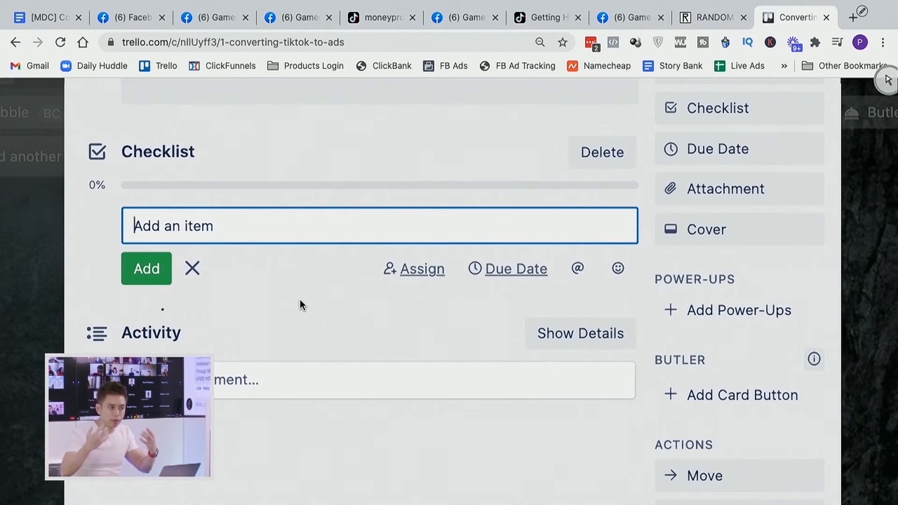
scroll("up", 3)
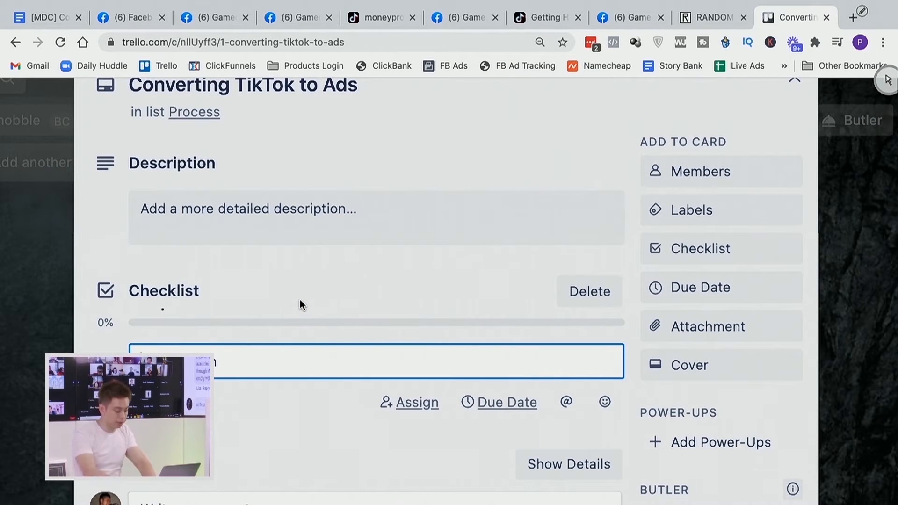
type("i")
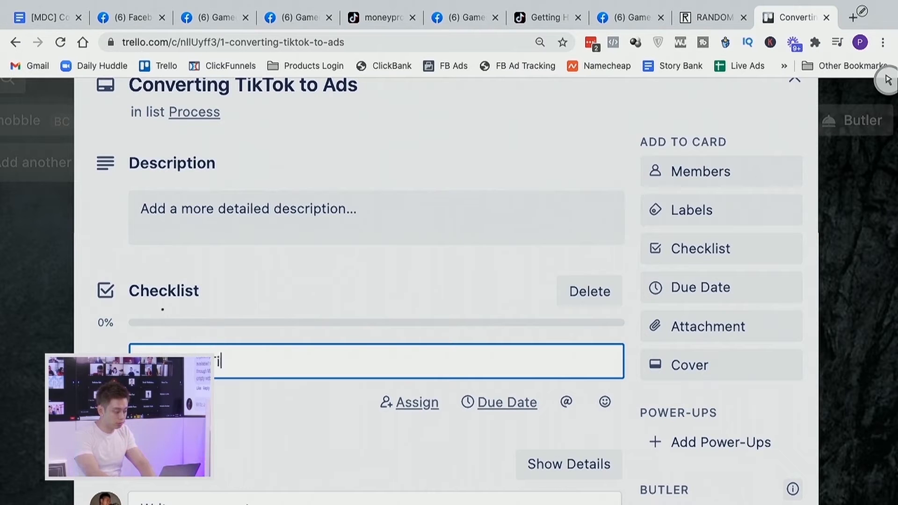
type("TikTok Video (")
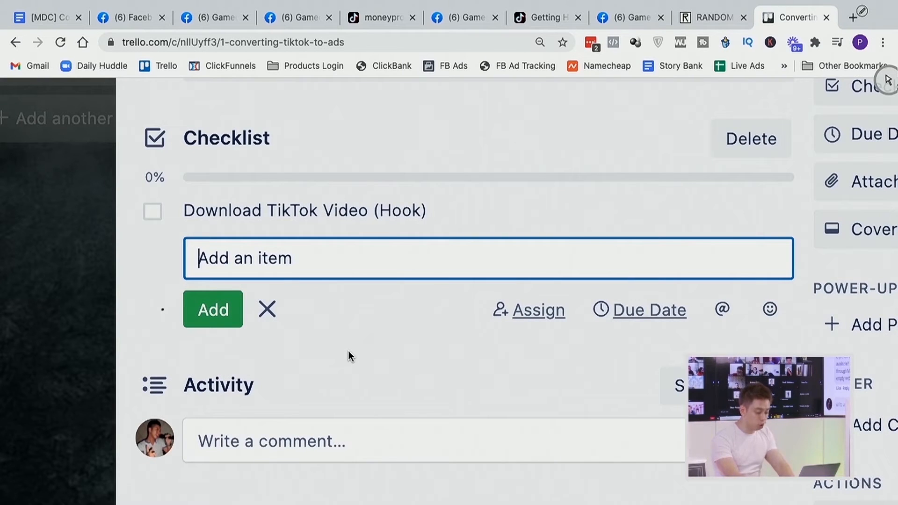
type("Shoot")
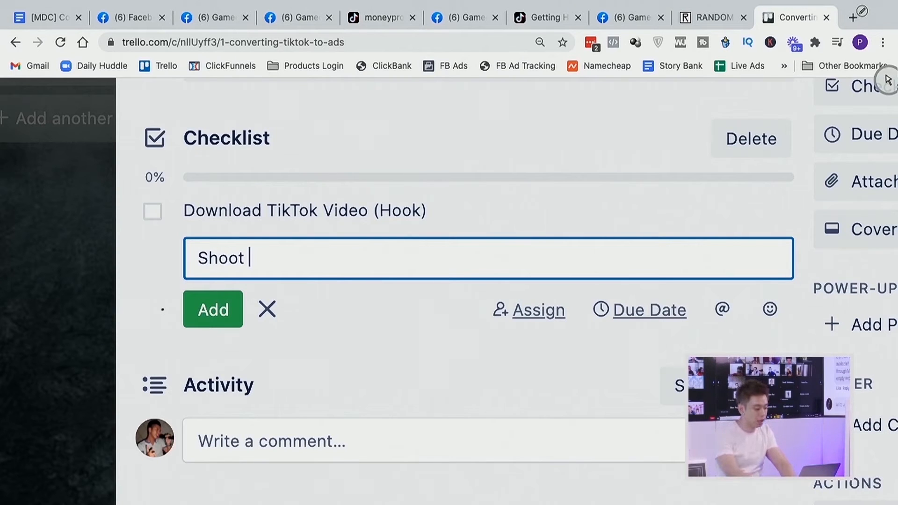
type("Video (S")
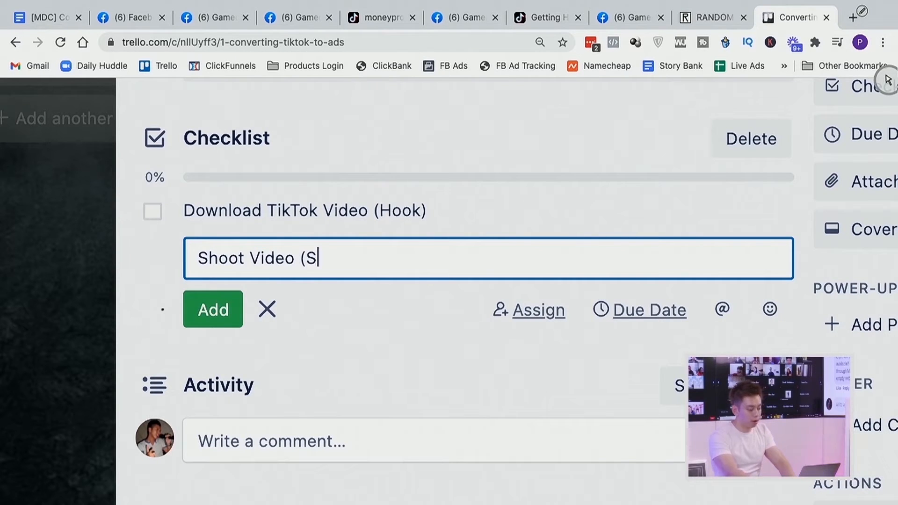
type("tory + Of")
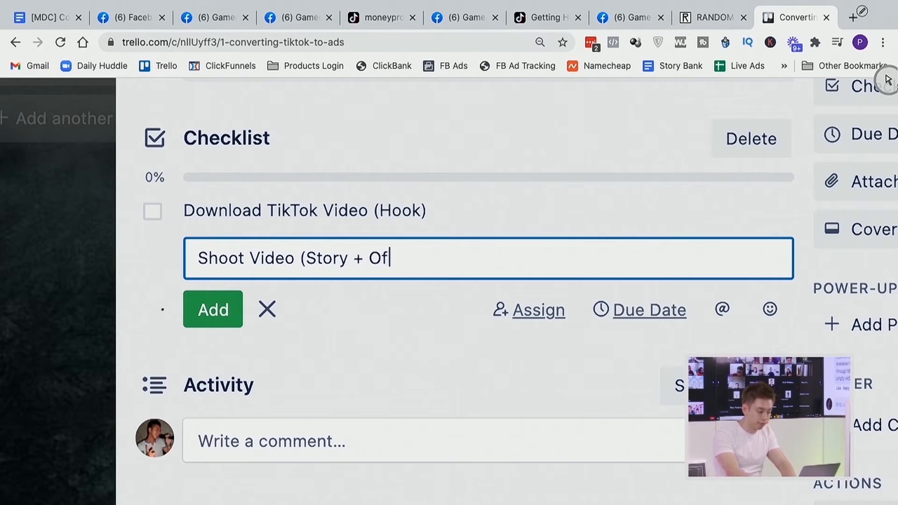
type("fer)")
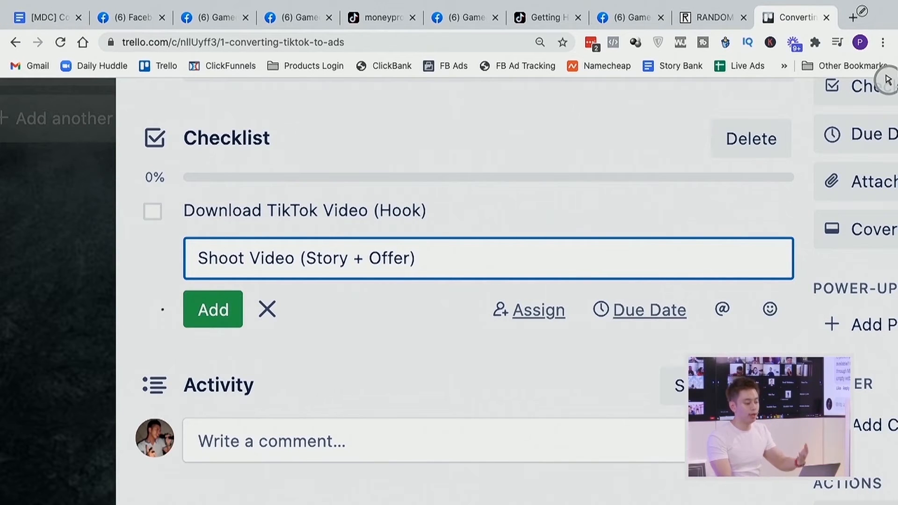
left_click(212, 309)
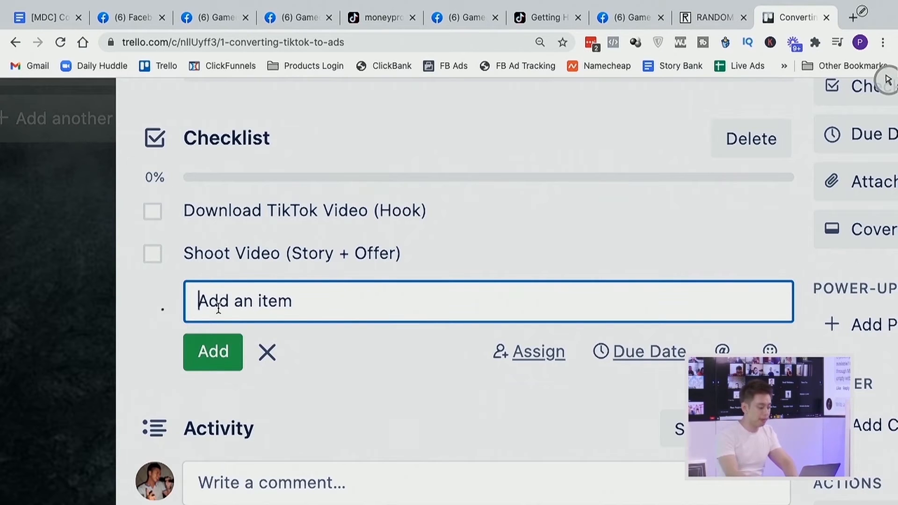
Step: Add the checklist item 'Stitch the Videos Together & Edit'
type("S")
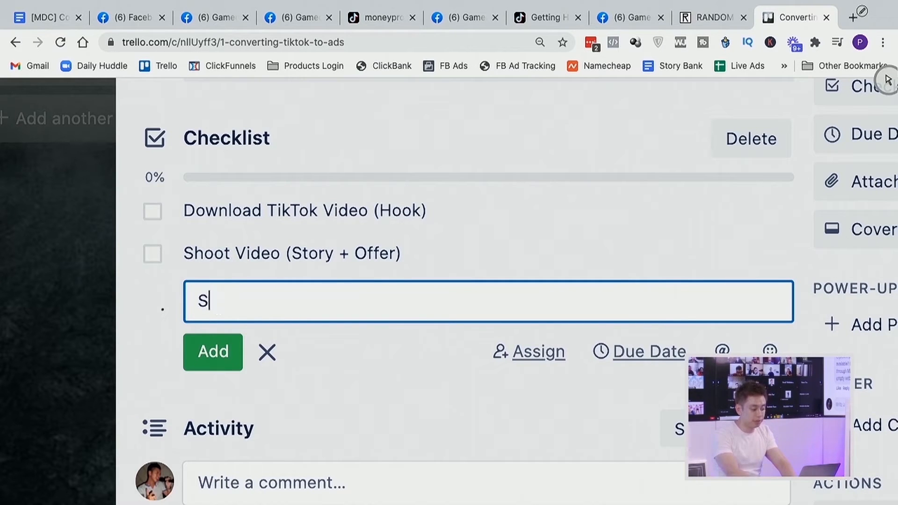
type("tich the Videos")
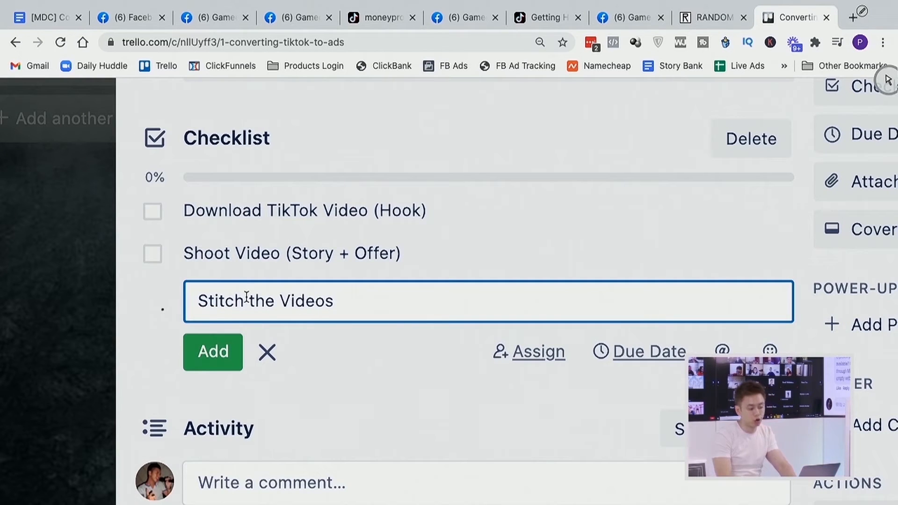
type("Together & Ed")
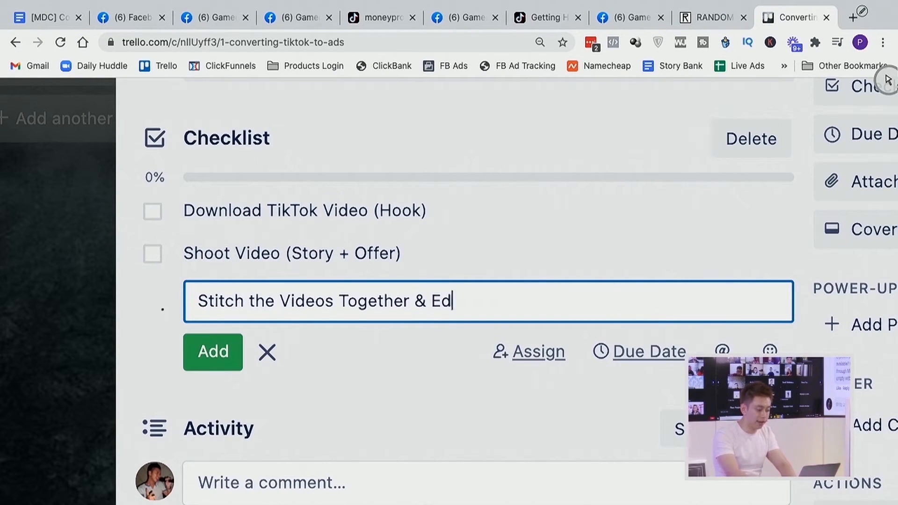
left_click(212, 351)
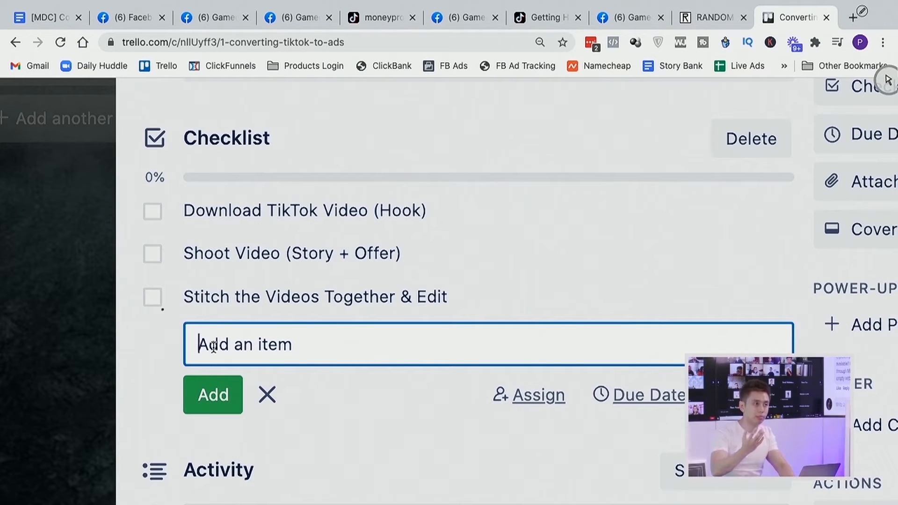
Step: Add 'Upload to Vimeo [Ad - FUNNEL] TITLE, Example: [Ad - CMF] Life of a Content Creator'
type("Upload")
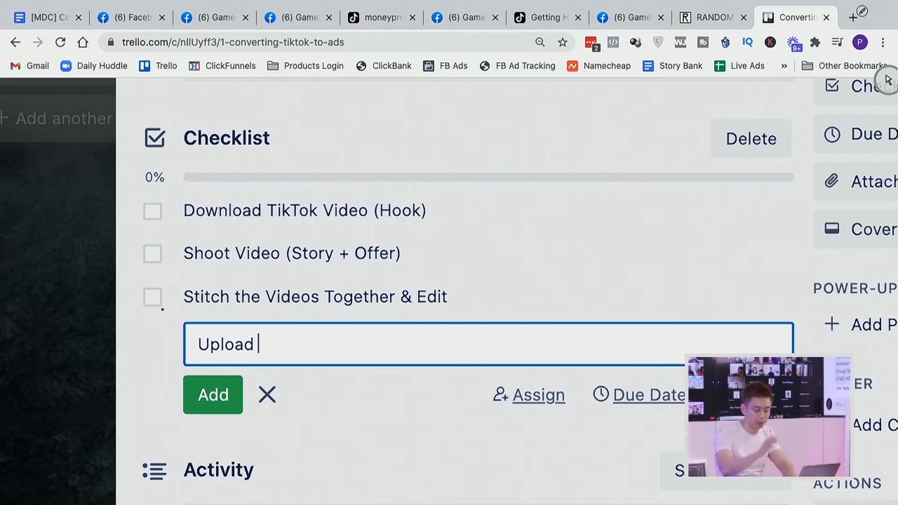
type("to")
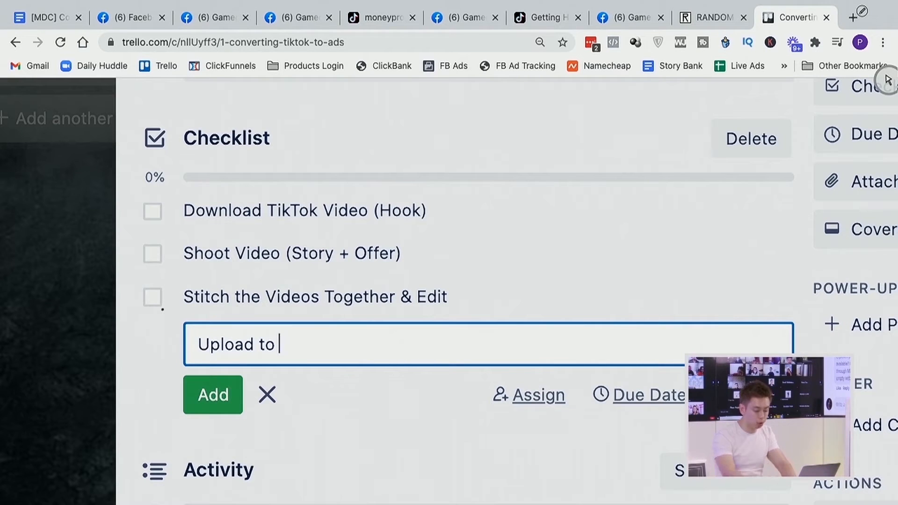
type("Vimeo (")
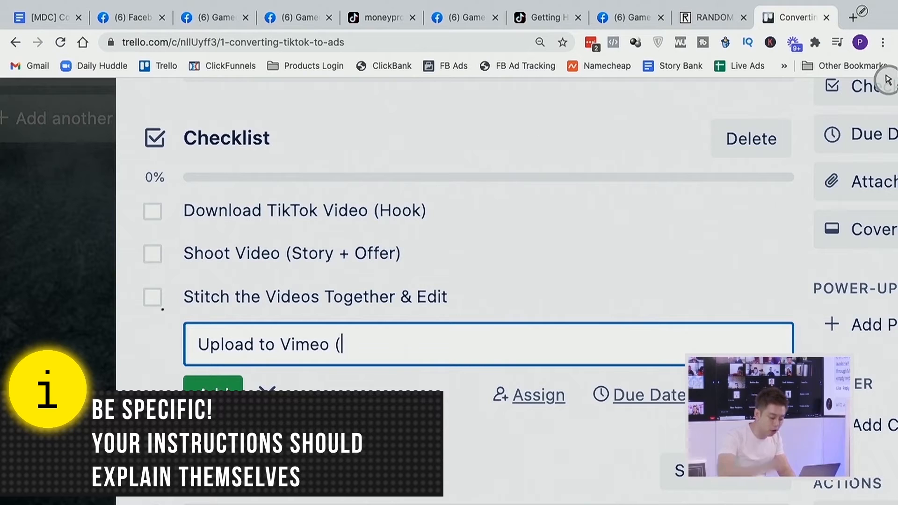
key("Backspace")
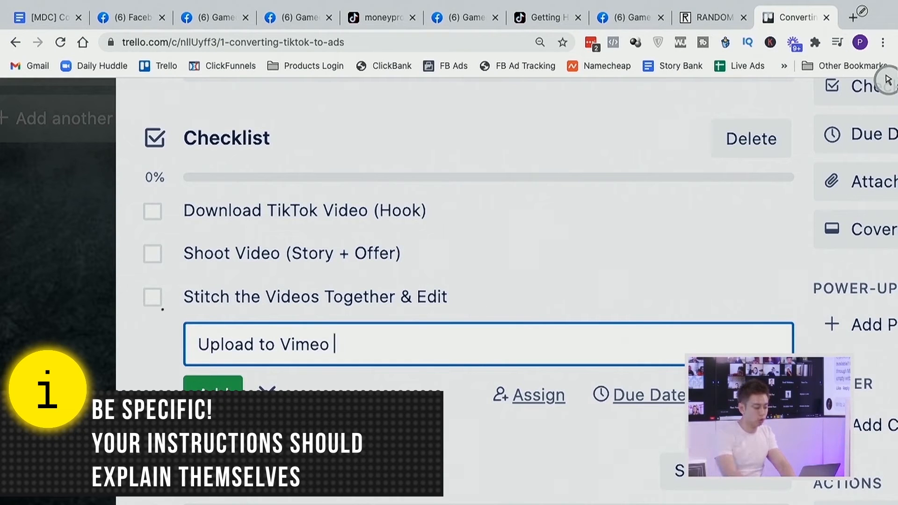
type("[")
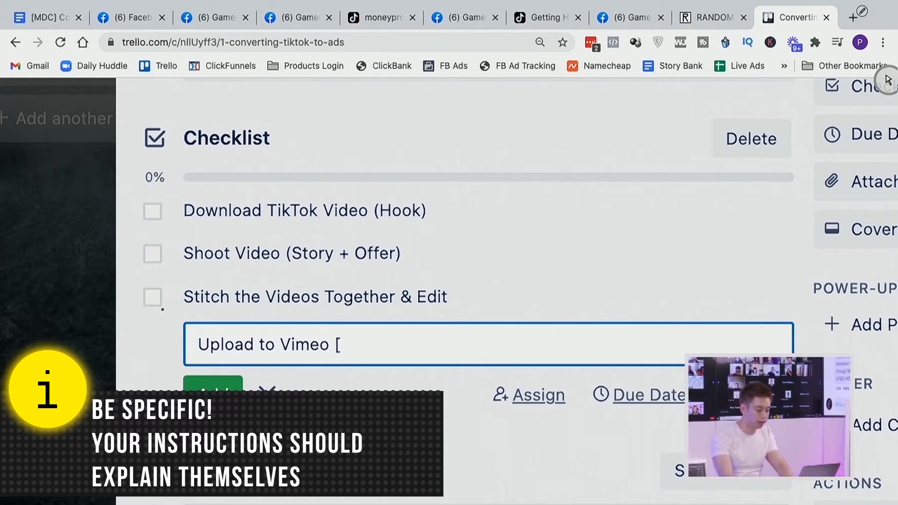
type("Ad - FUNNE")
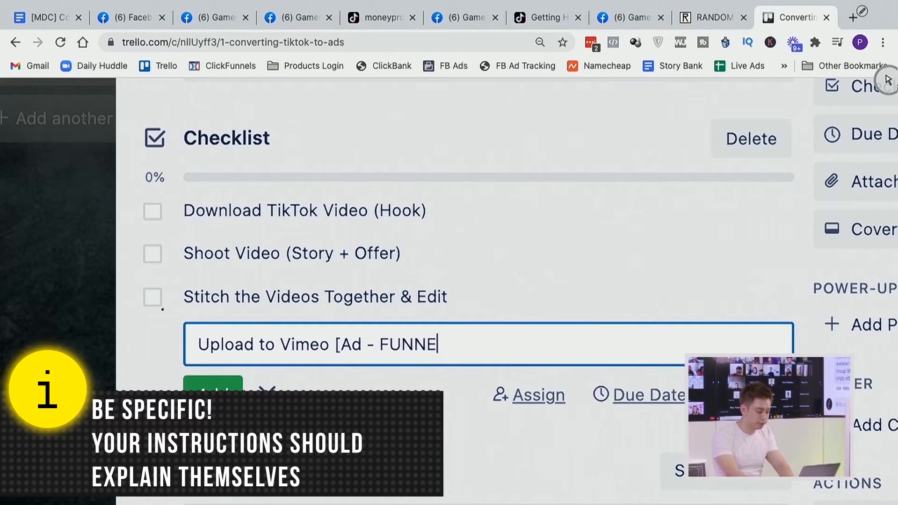
type("L] TITLE")
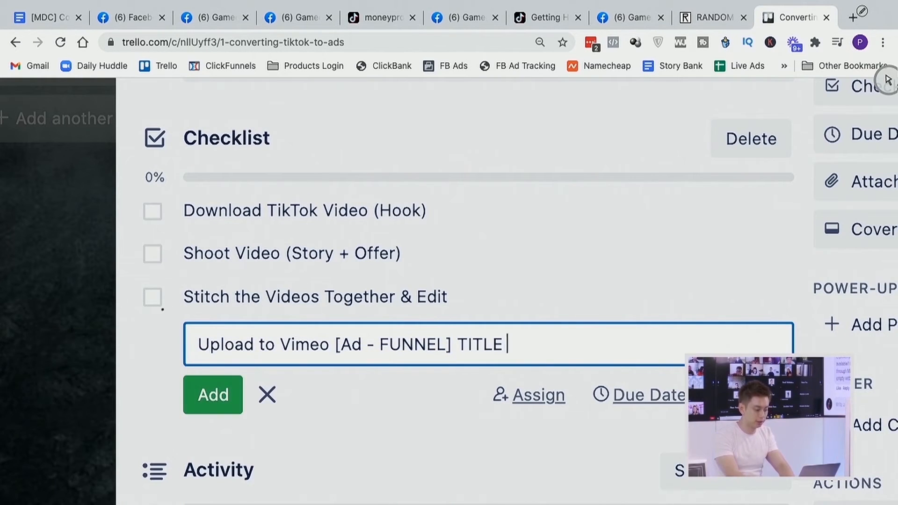
type(", Example")
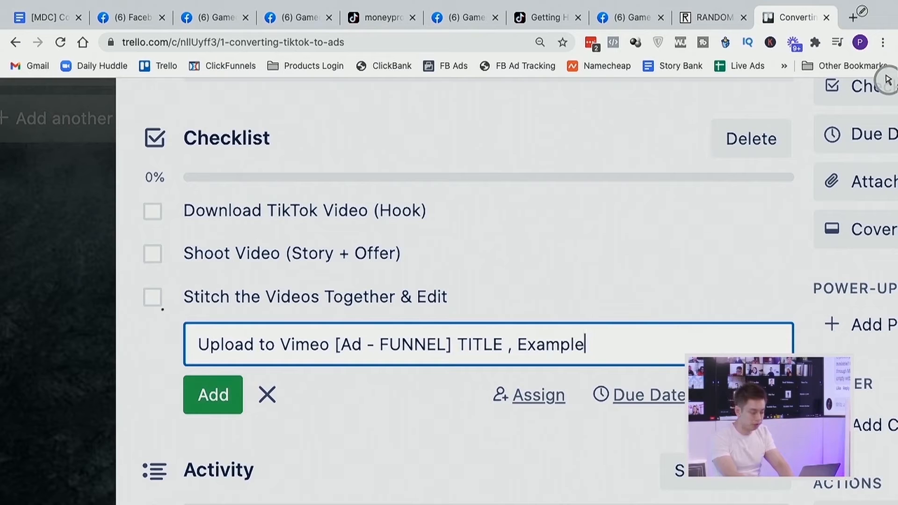
type(": [Ad - CMF")
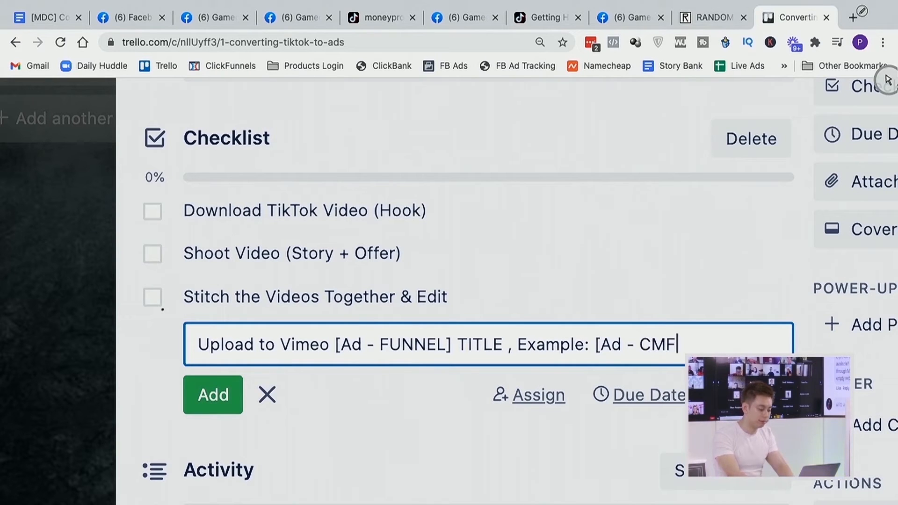
type("Life of a")
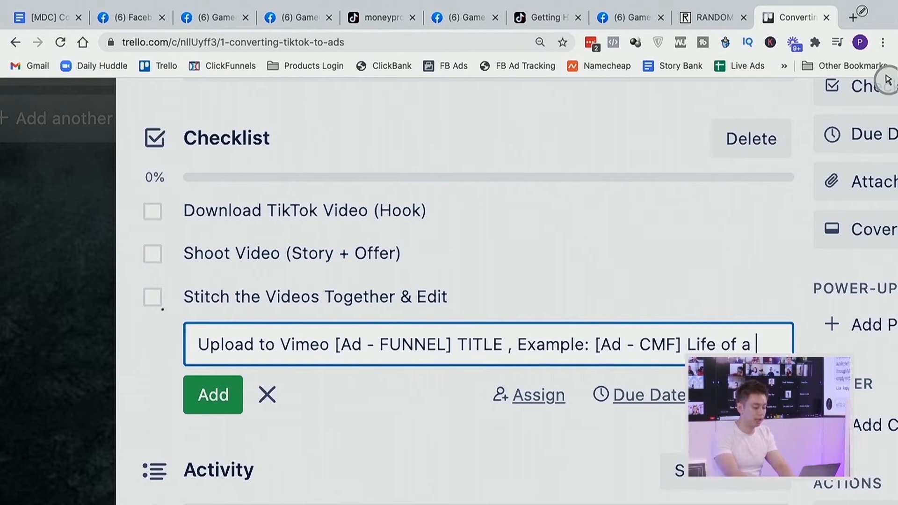
type("Content Creator")
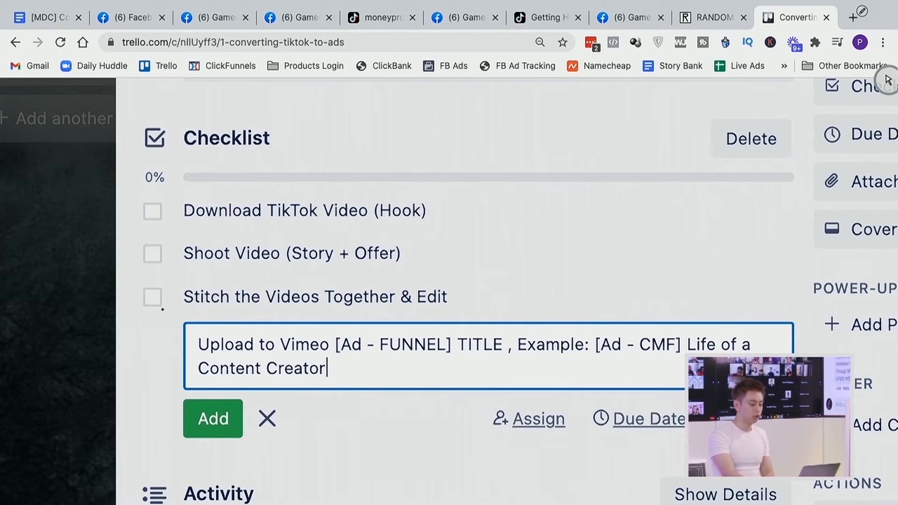
left_click(213, 418)
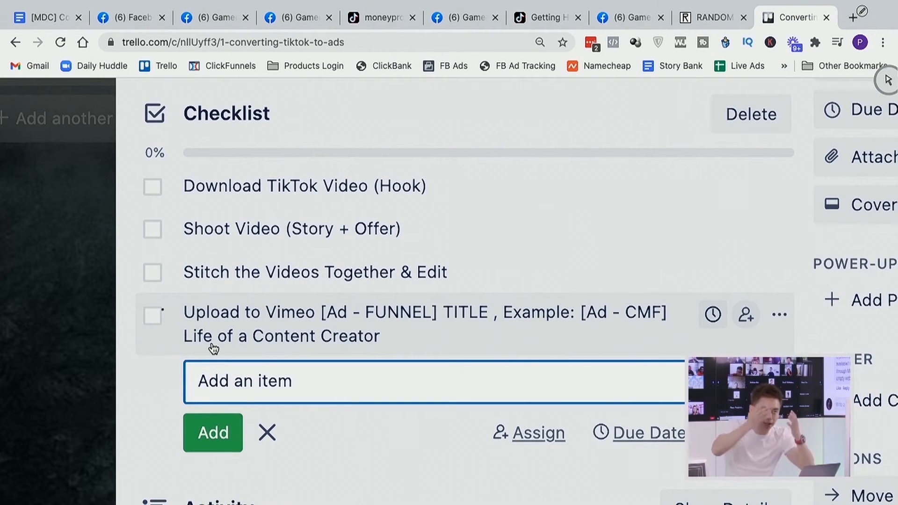
scroll("down", 3)
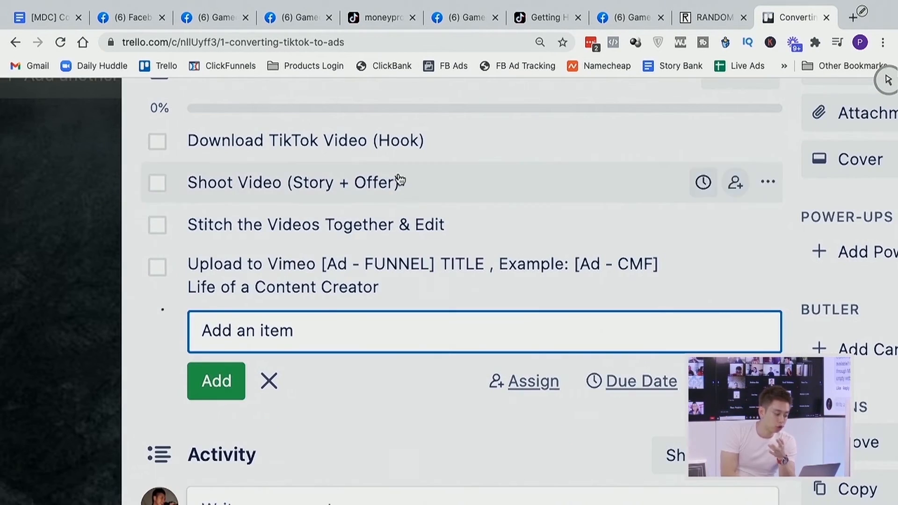
mouse_move(435, 189)
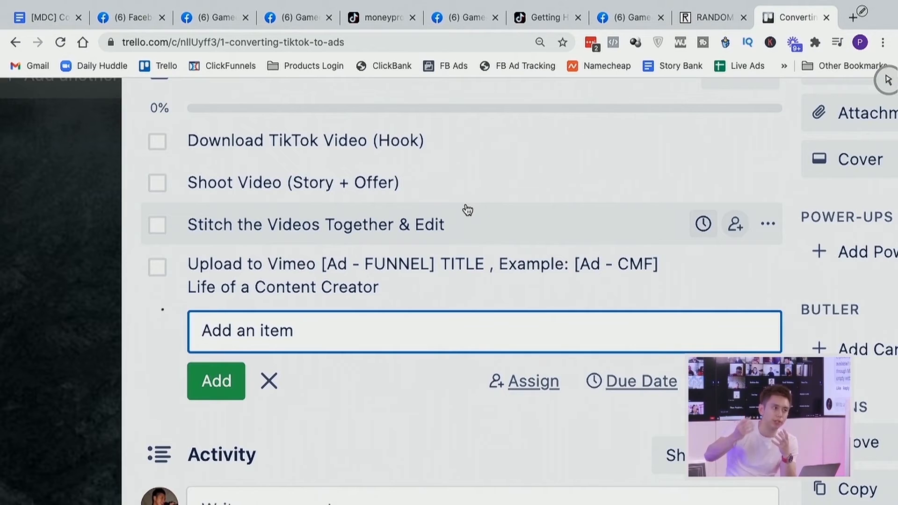
scroll("down", 3)
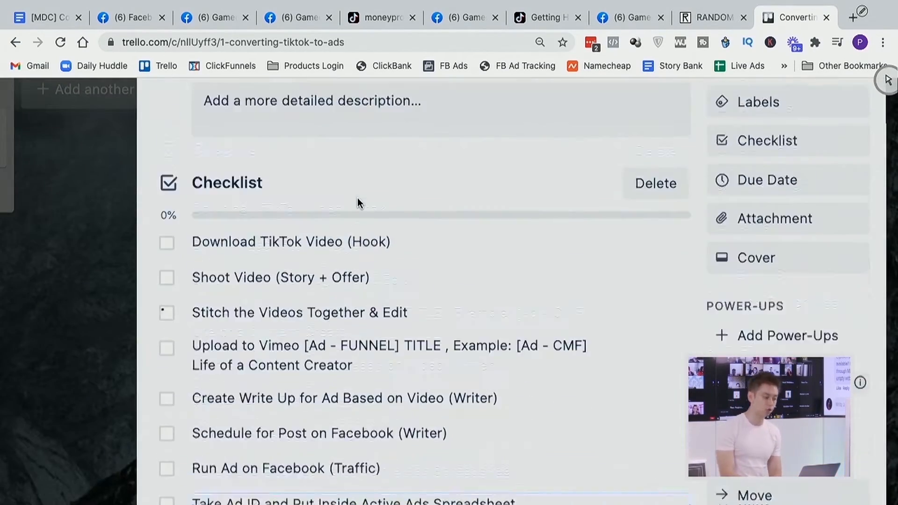
scroll("down", 3)
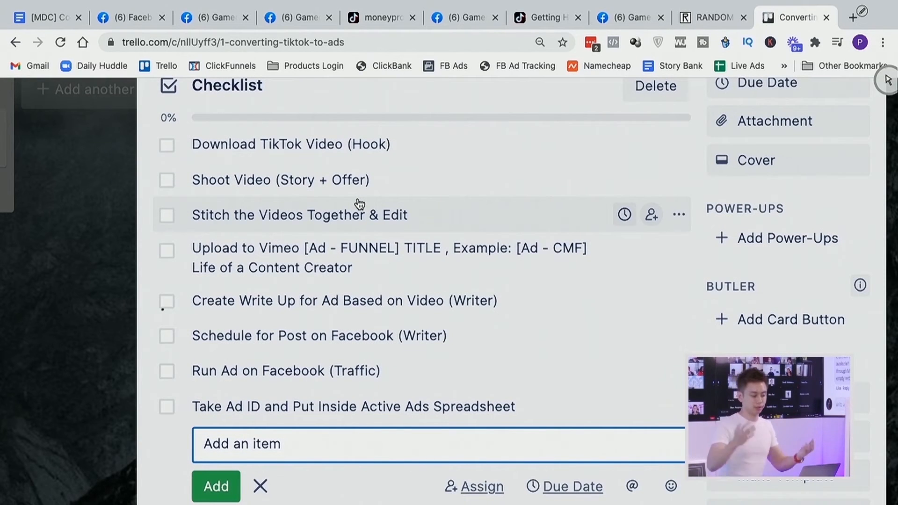
scroll("up", 3)
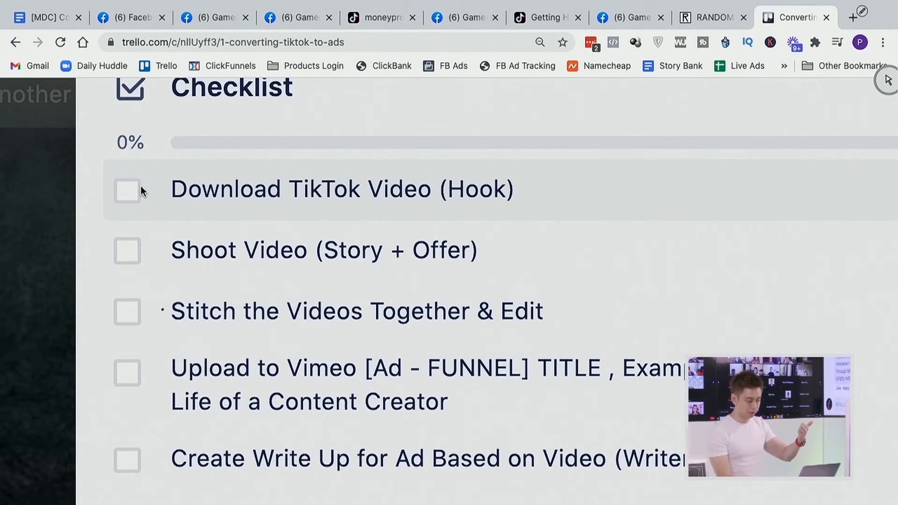
scroll("down", 3)
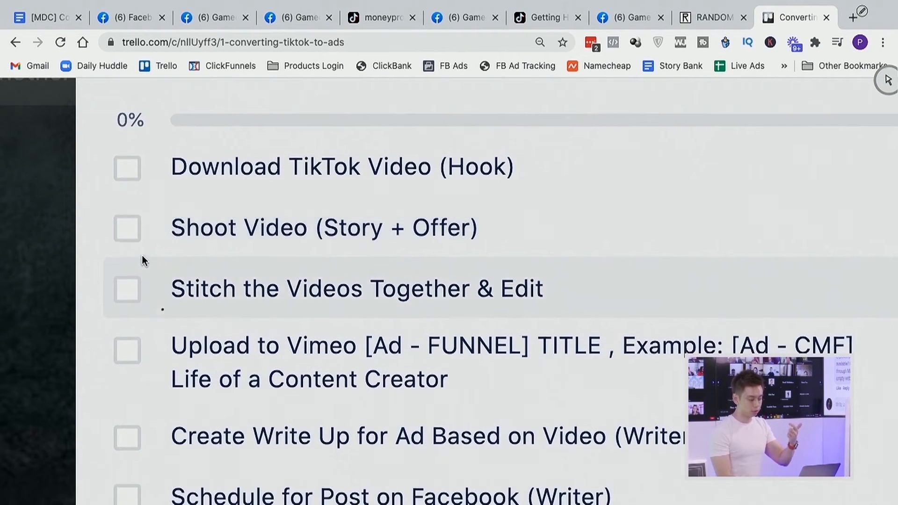
mouse_move(198, 227)
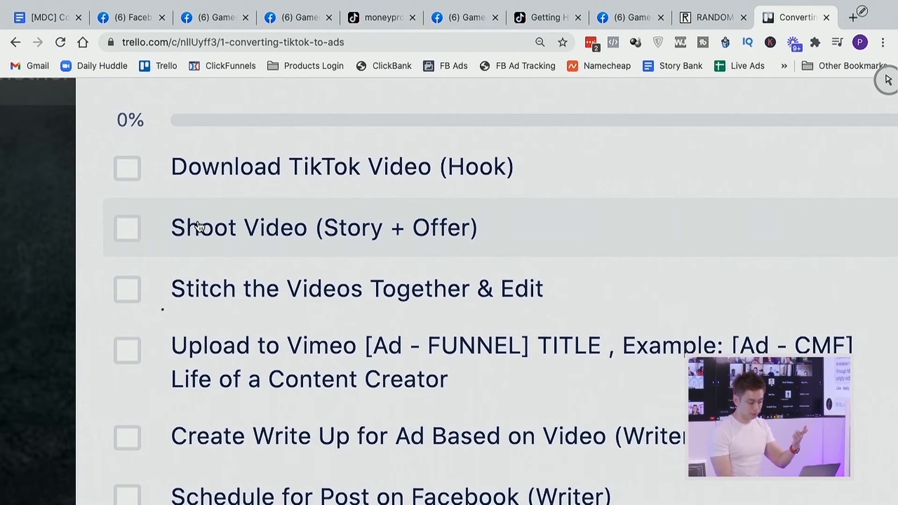
scroll("down", 3)
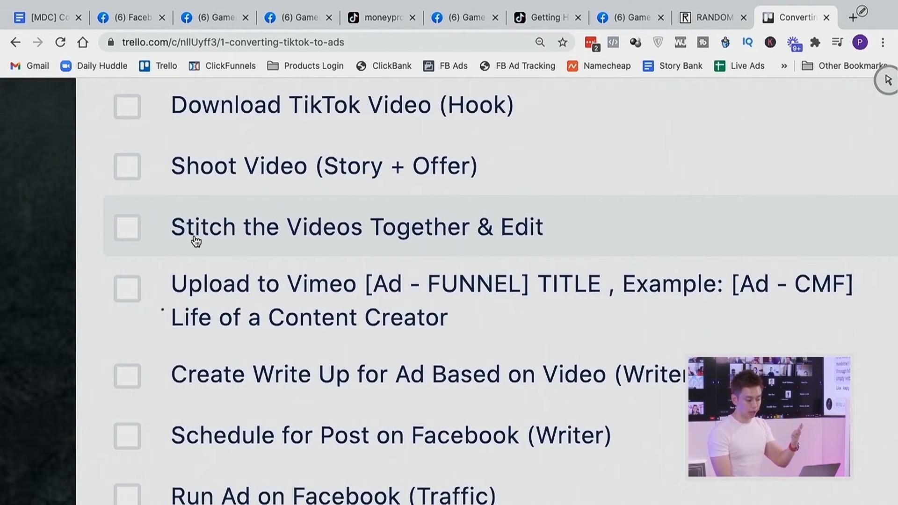
scroll("down", 3)
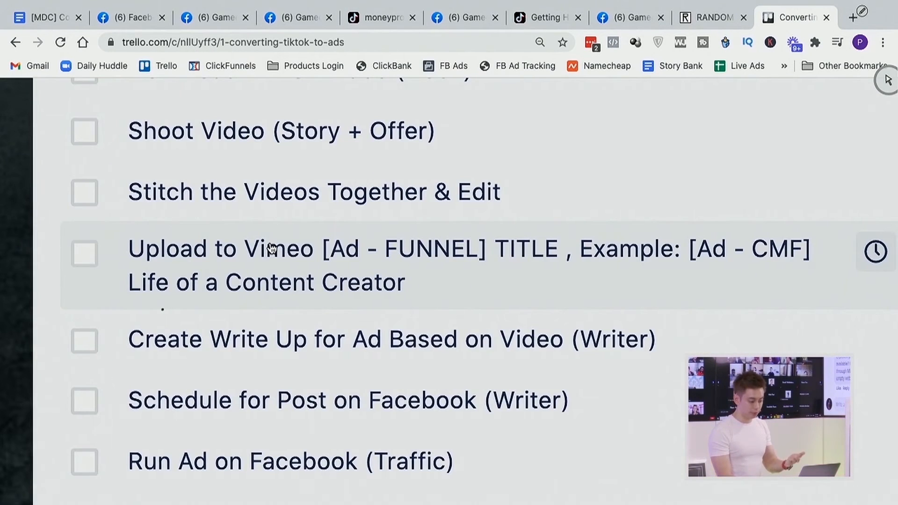
mouse_move(580, 259)
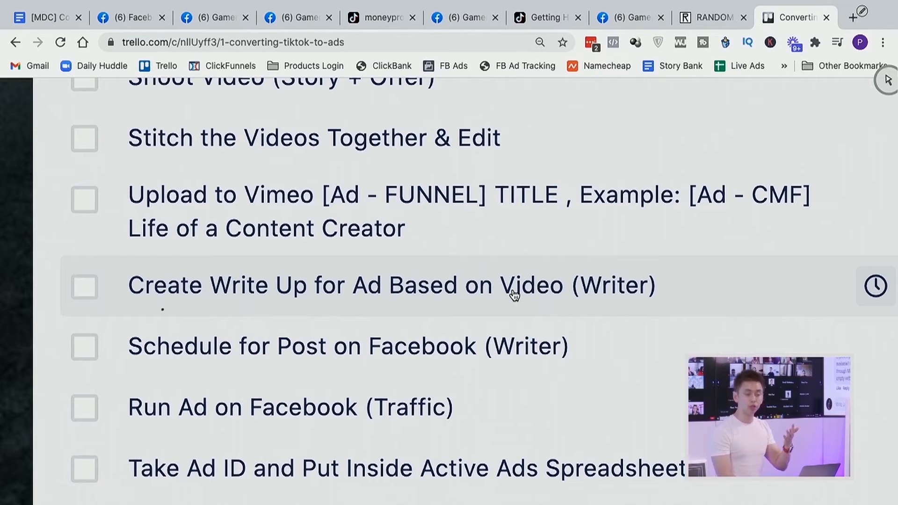
scroll("down", 3)
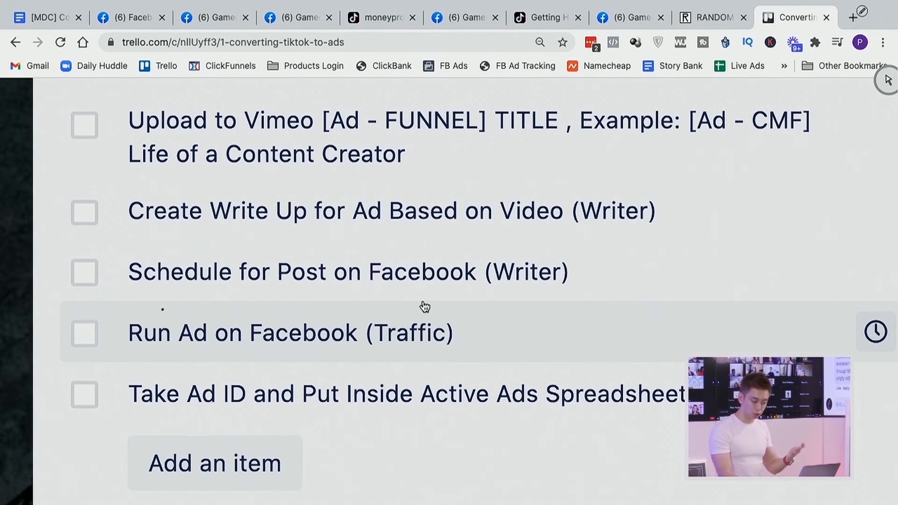
mouse_move(386, 352)
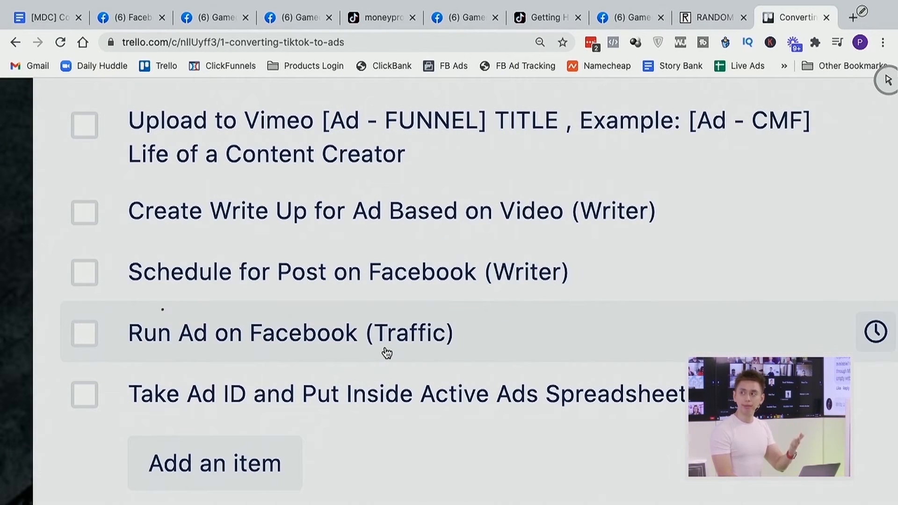
scroll("up", 3)
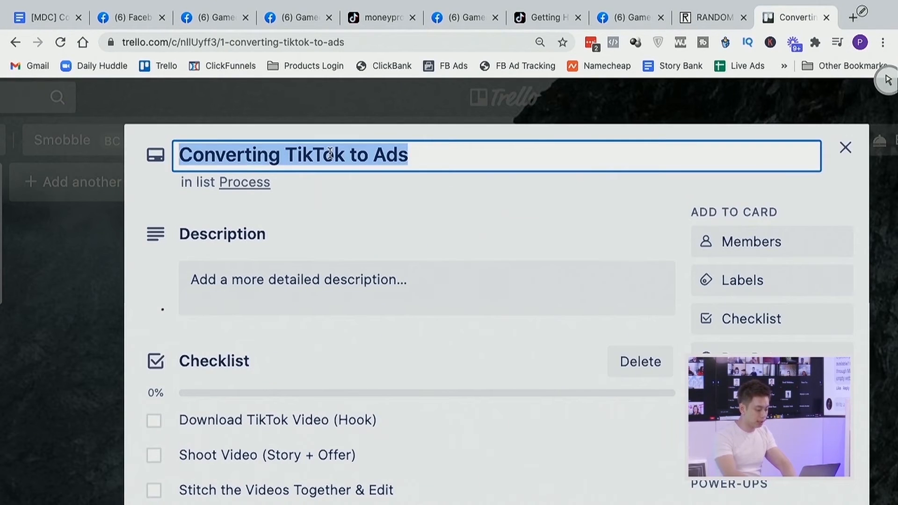
Step: Rename the card 'Repurposing TikTok Videos', describe it as the end-to-end process from shooting TT videos, and close it
type("Repurposing")
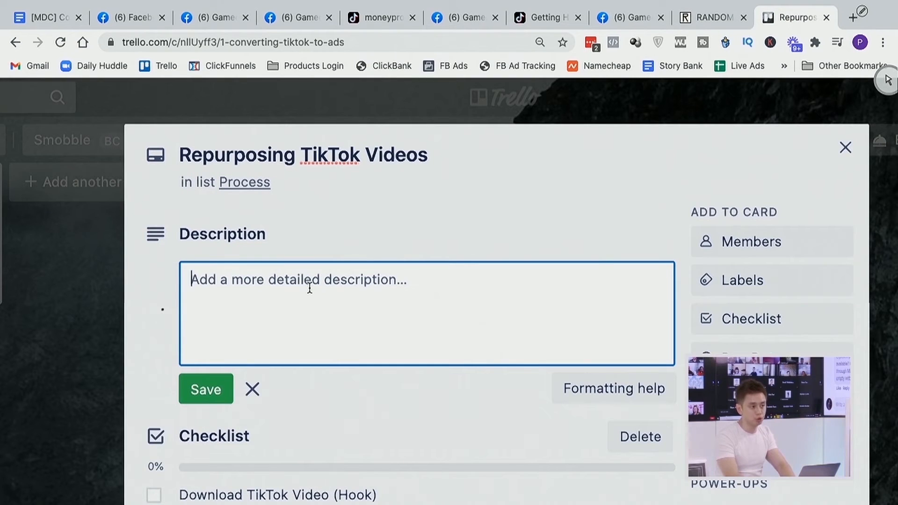
type("This is the entire process from sh")
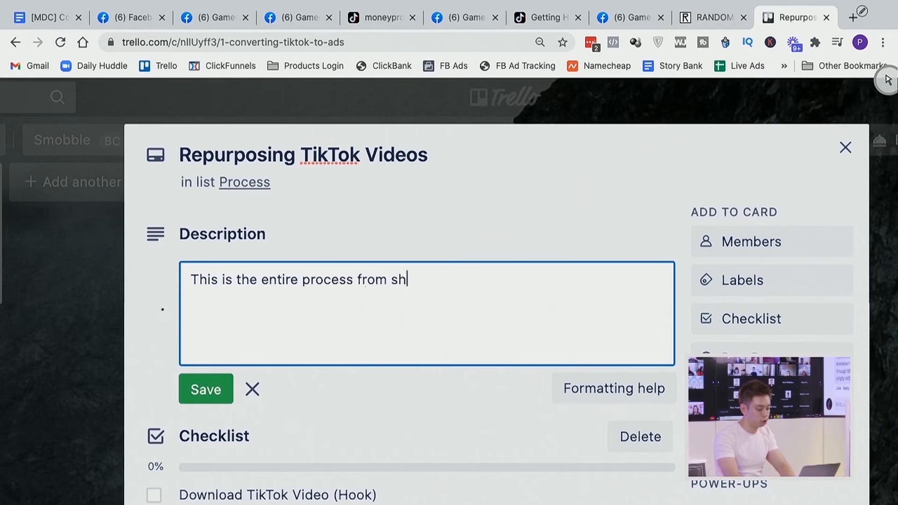
type("ooting TT Vid")
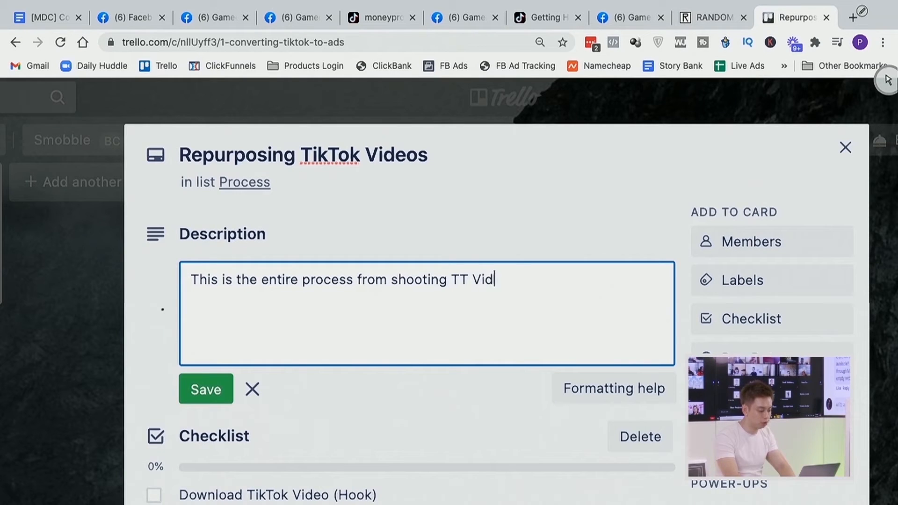
type("eos all the way to")
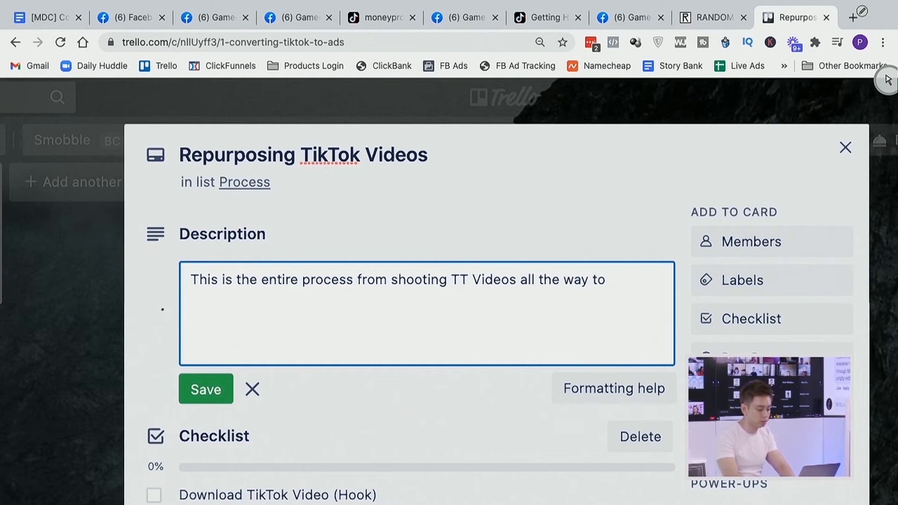
type("having on all pla")
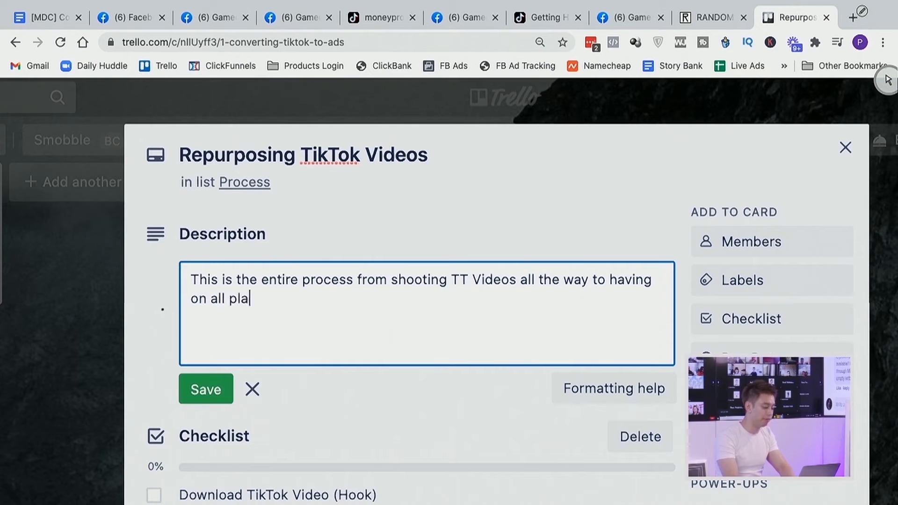
left_click(845, 146)
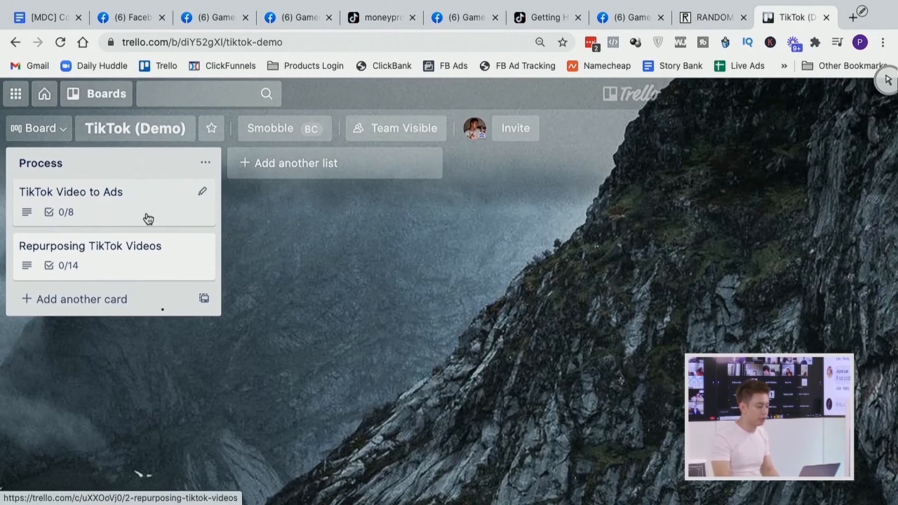
Step: Add the 'Not Started' and 'For Review' lists alongside In Progress and Completed
left_click(298, 163)
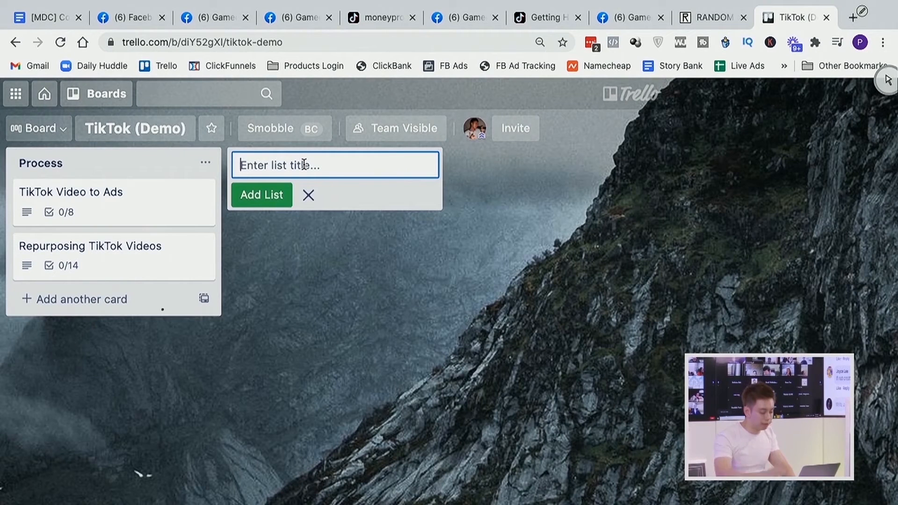
type("Not Started")
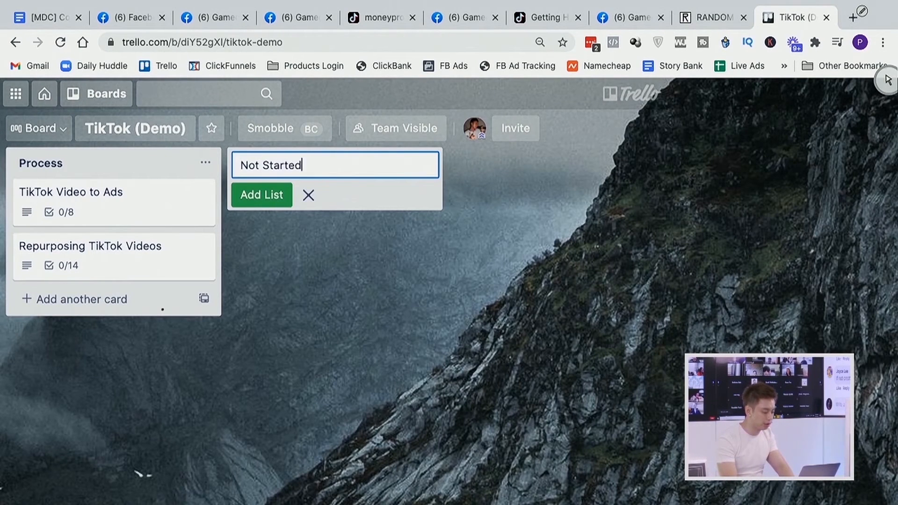
left_click(262, 195)
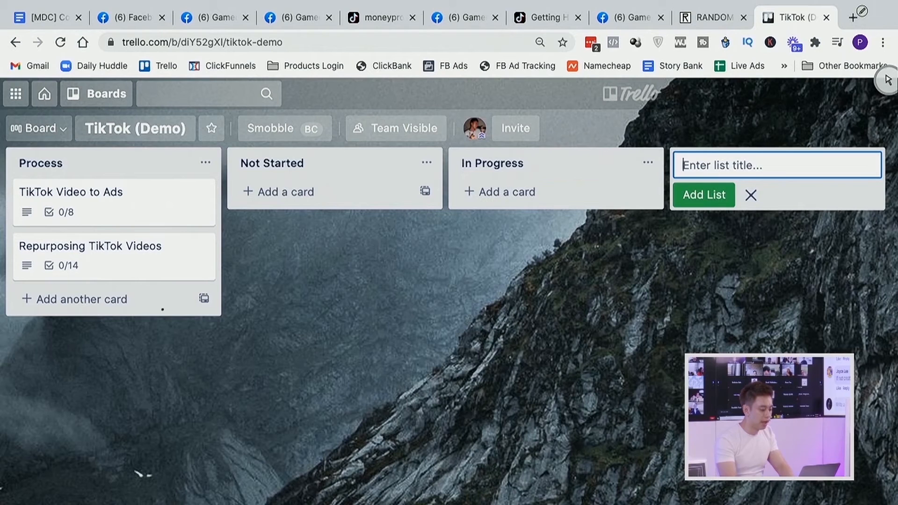
type("For Re")
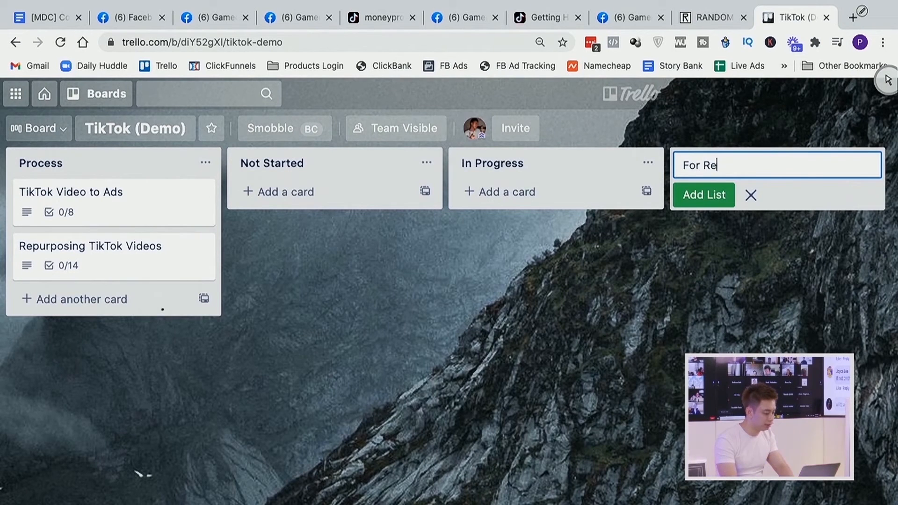
left_click(703, 195)
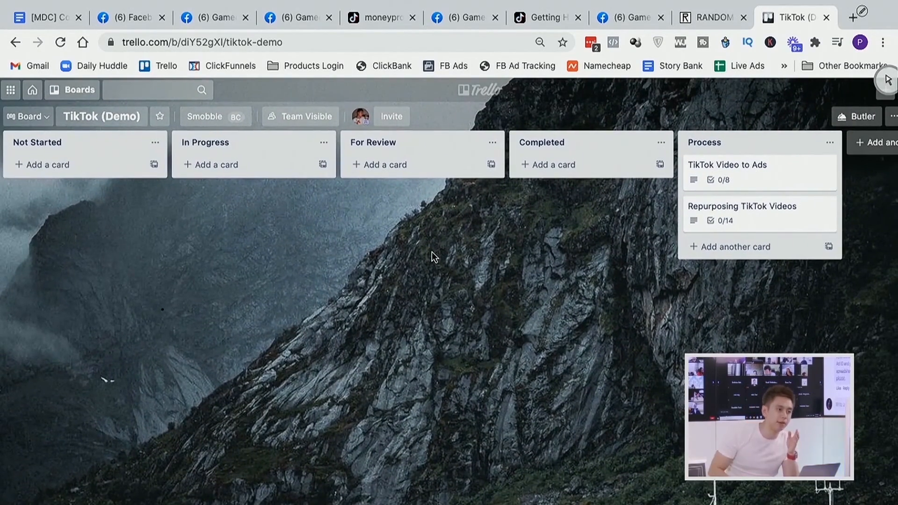
scroll("down", 3)
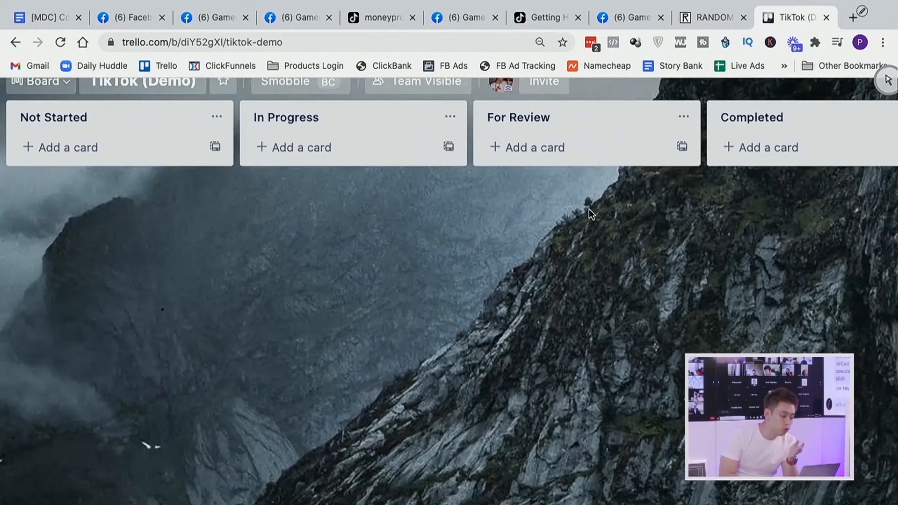
scroll("up", 3)
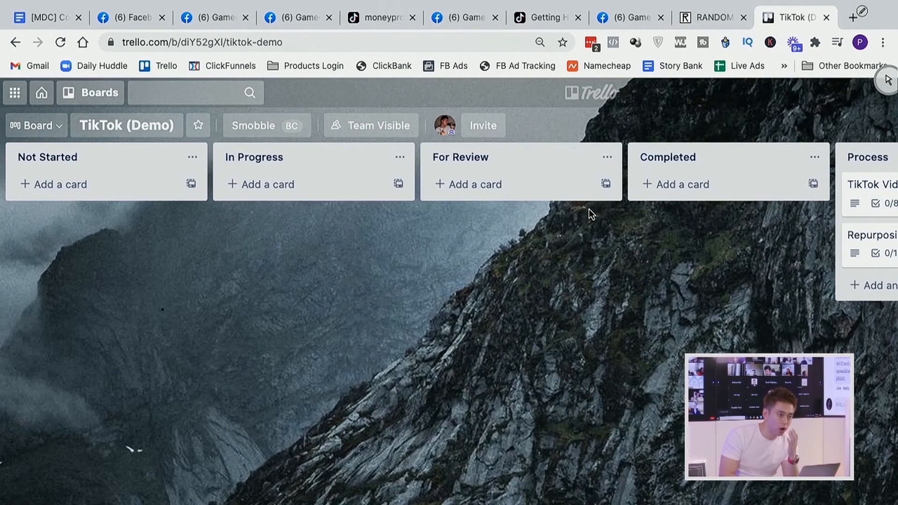
mouse_move(311, 184)
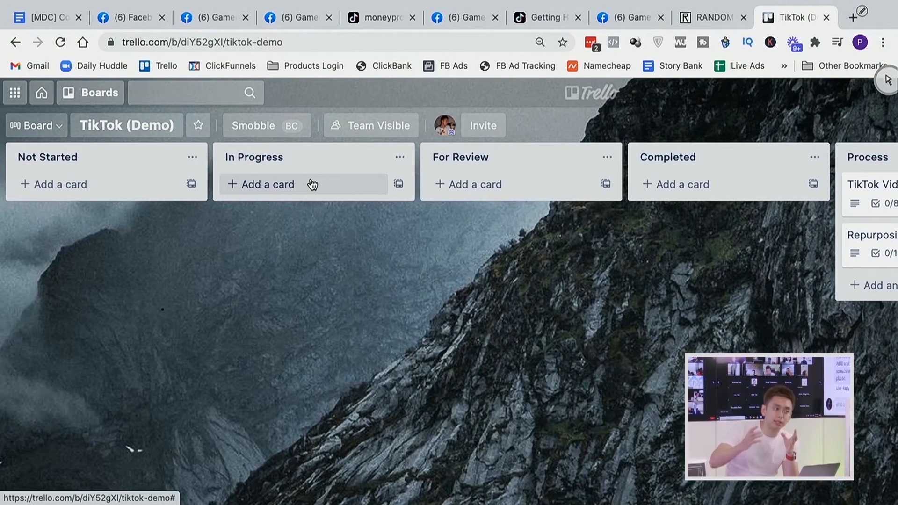
mouse_move(94, 168)
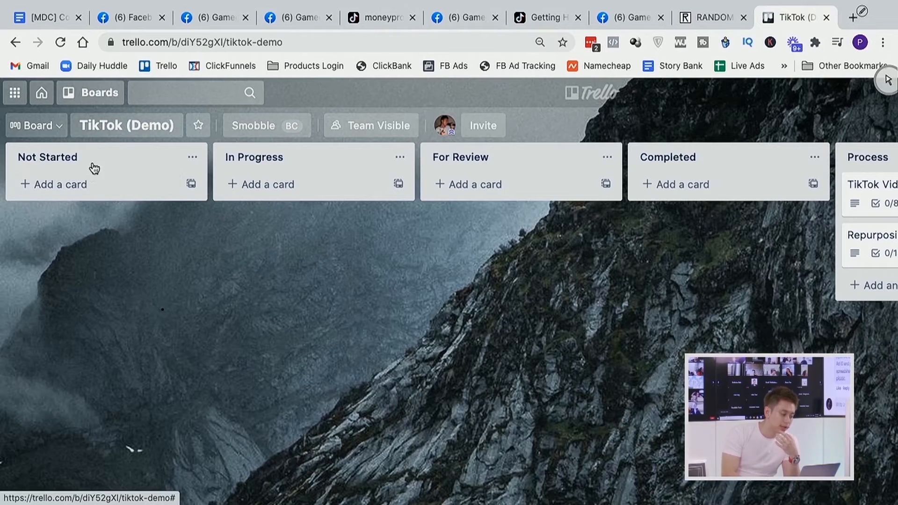
mouse_move(101, 187)
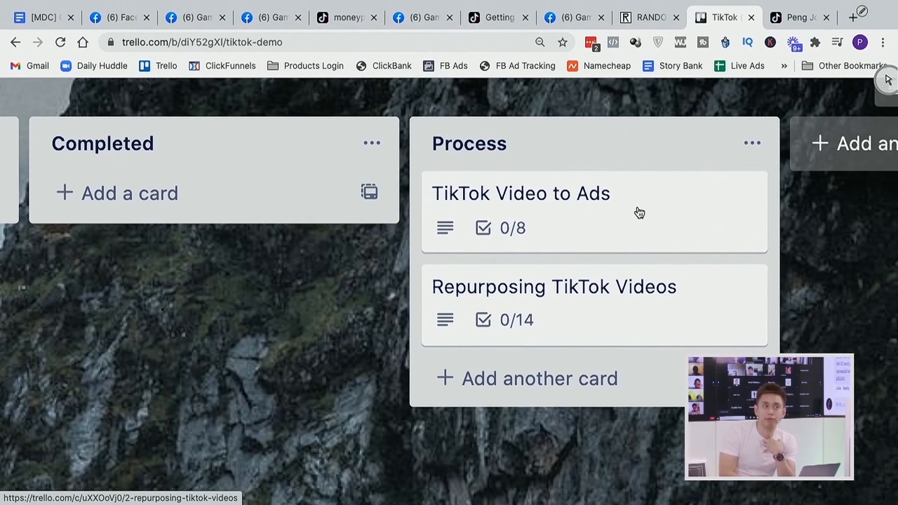
mouse_move(661, 200)
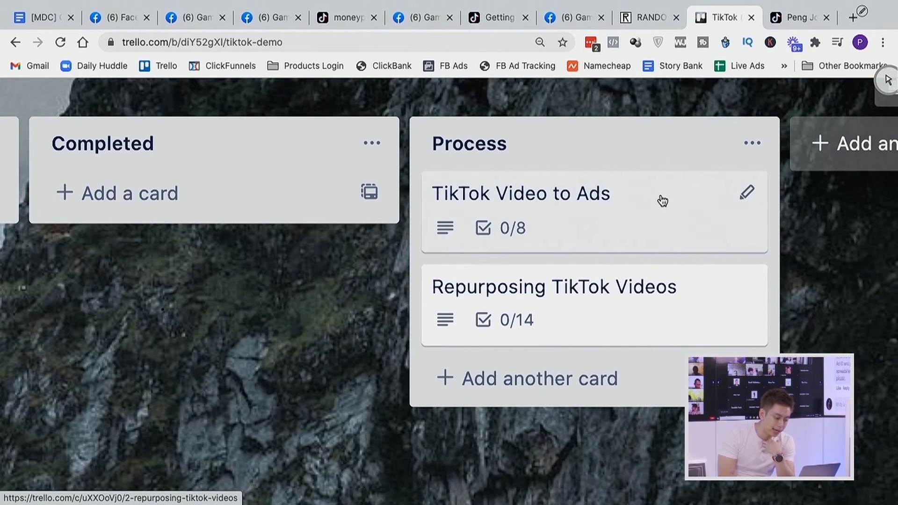
Step: Copy the TikTok Video to Ads card into the Not Started list
left_click(520, 193)
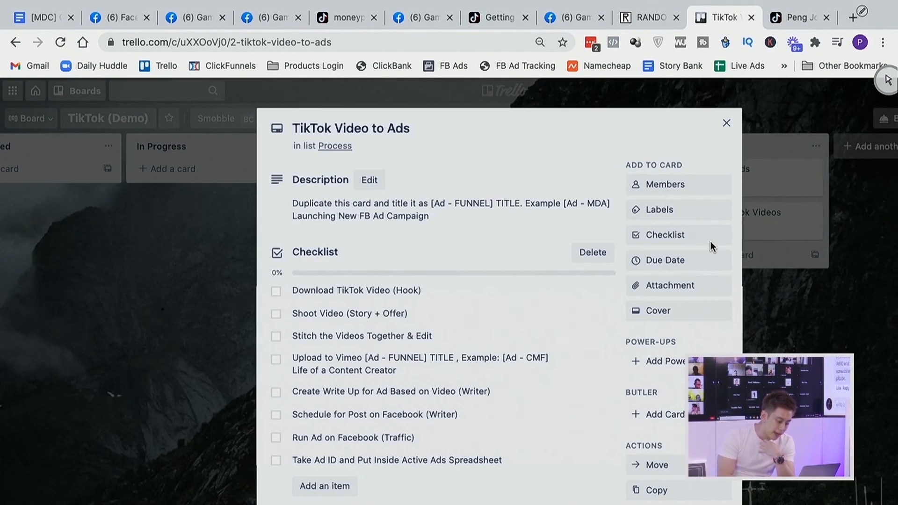
left_click(655, 489)
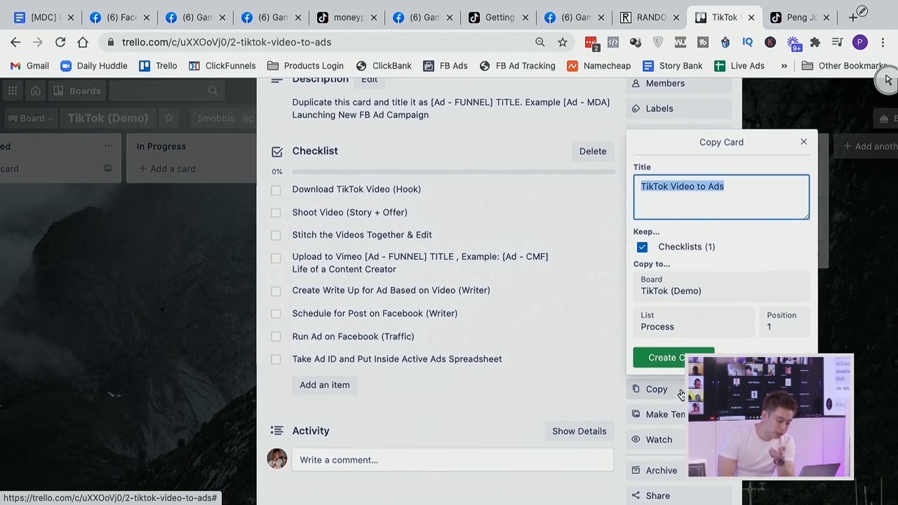
left_click(672, 358)
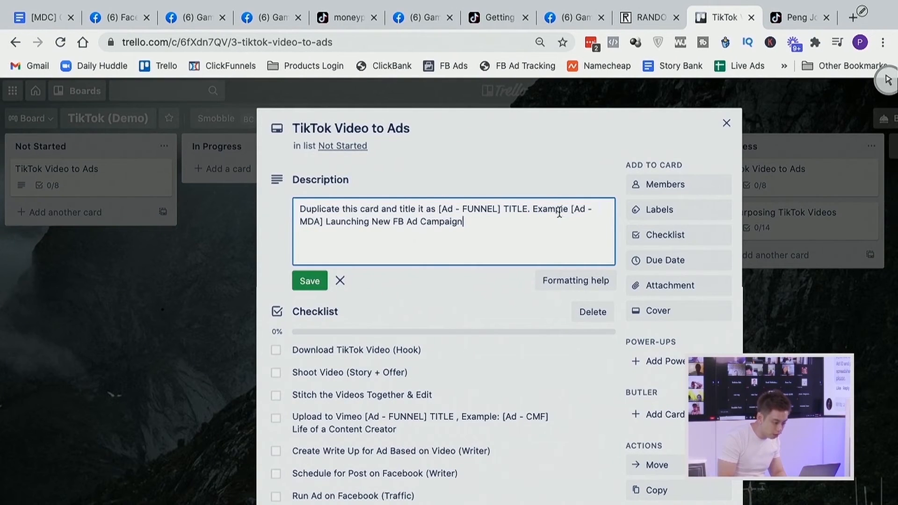
left_click(310, 281)
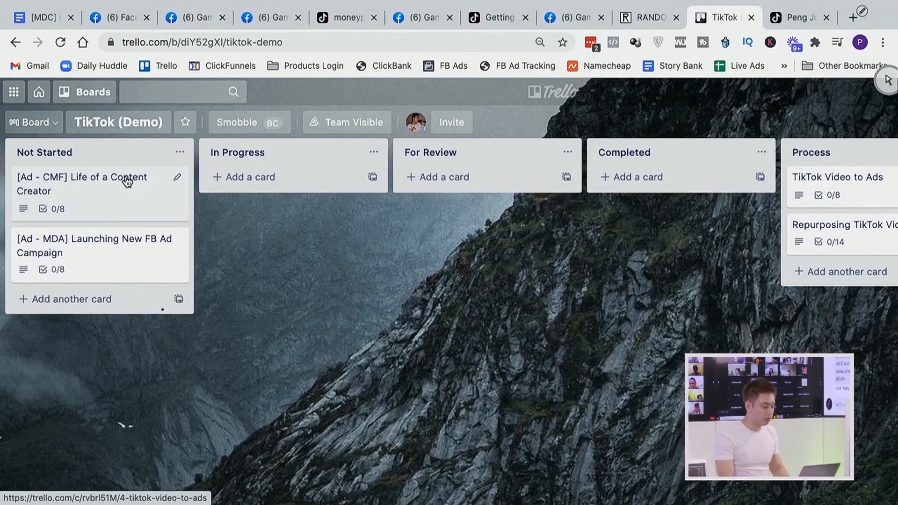
left_click(82, 184)
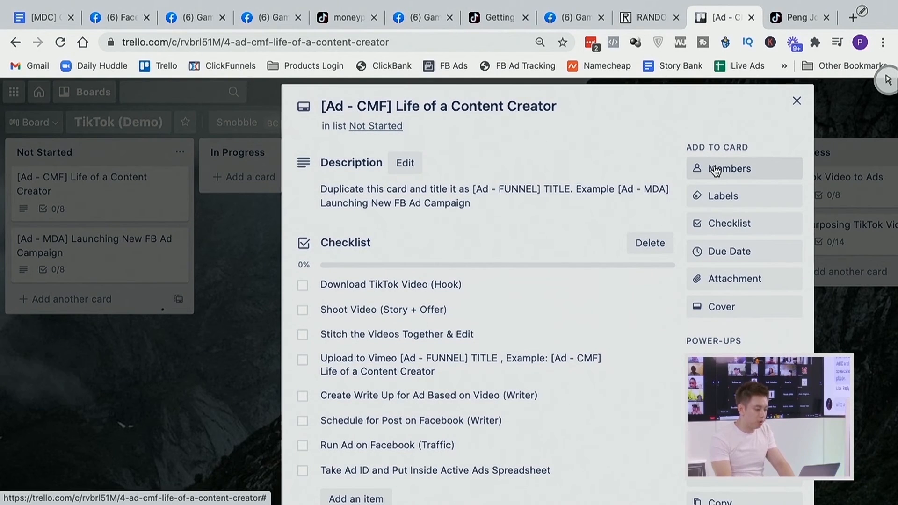
left_click(728, 169)
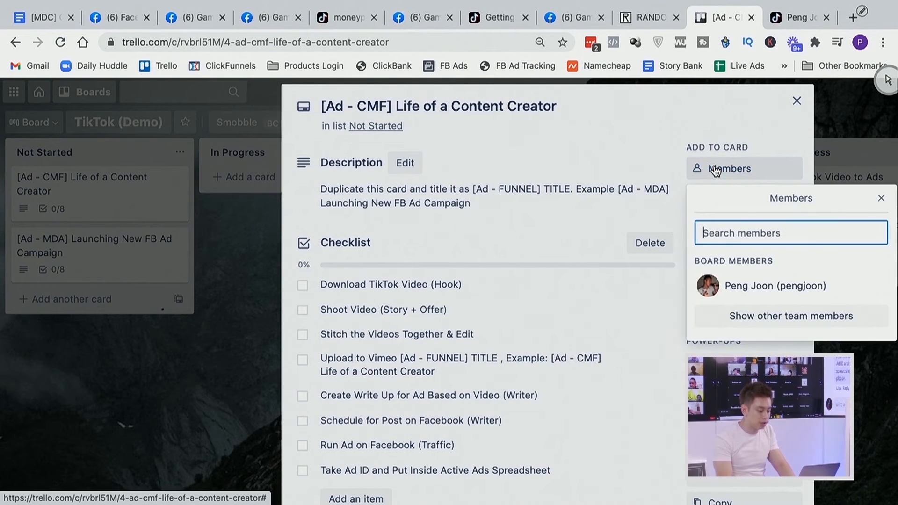
type("ad")
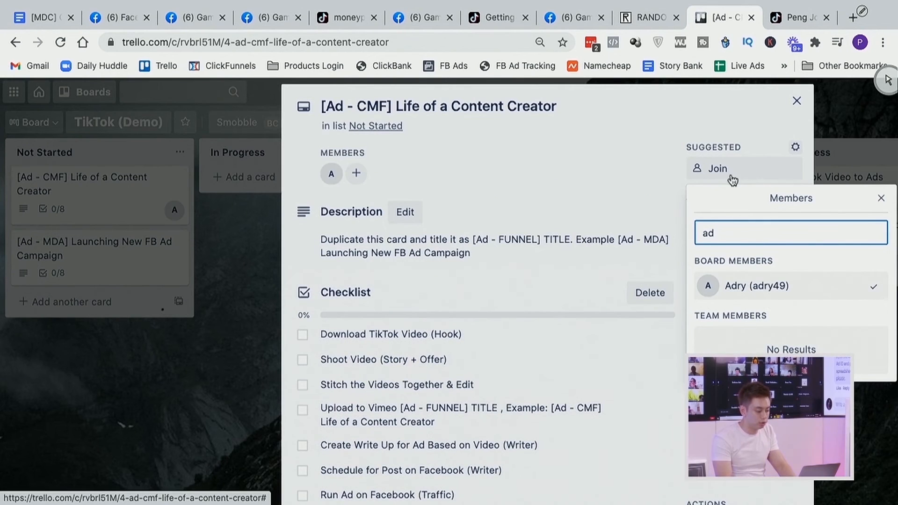
left_click(881, 197)
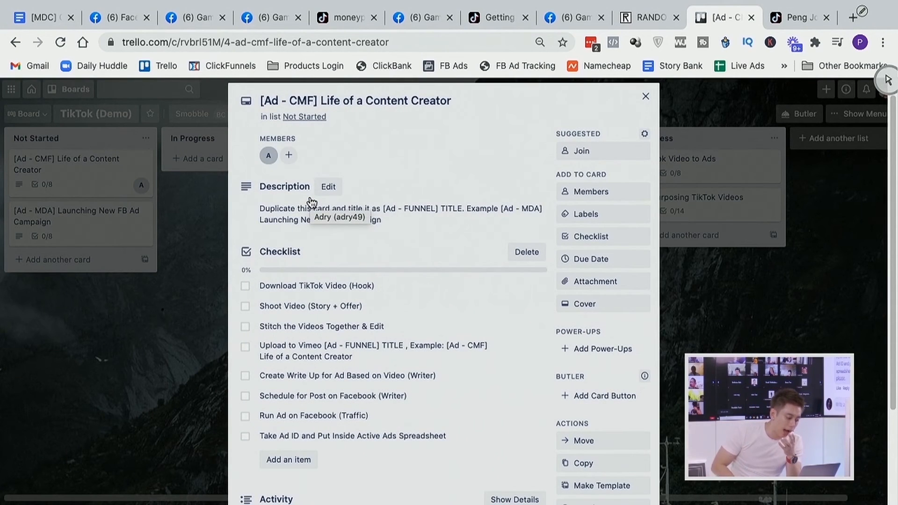
mouse_move(518, 295)
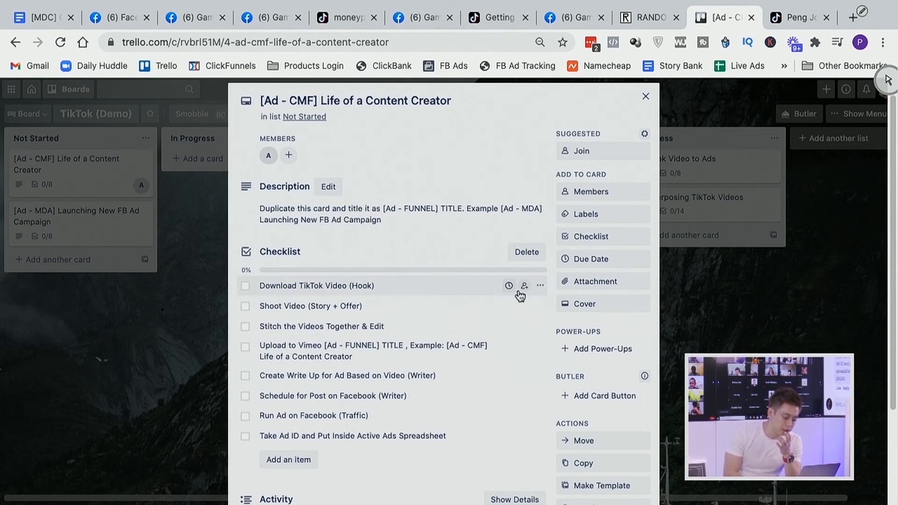
mouse_move(478, 264)
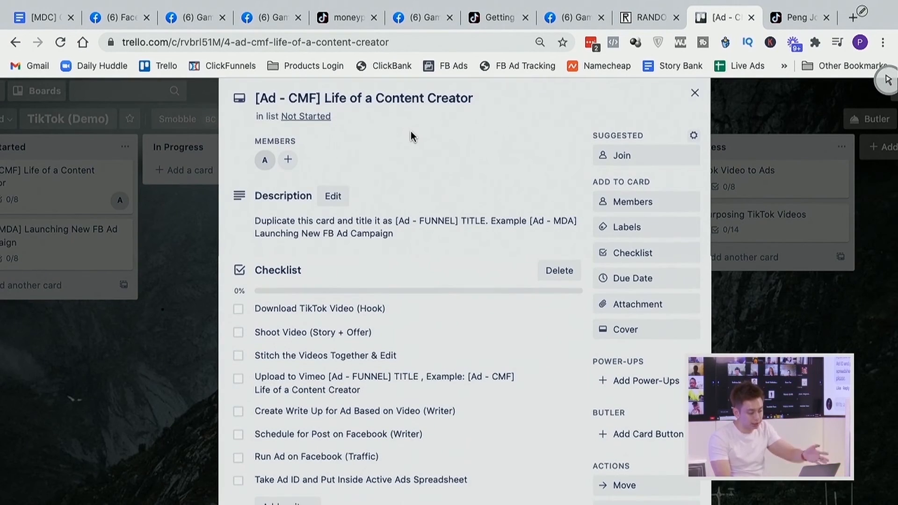
scroll("down", 3)
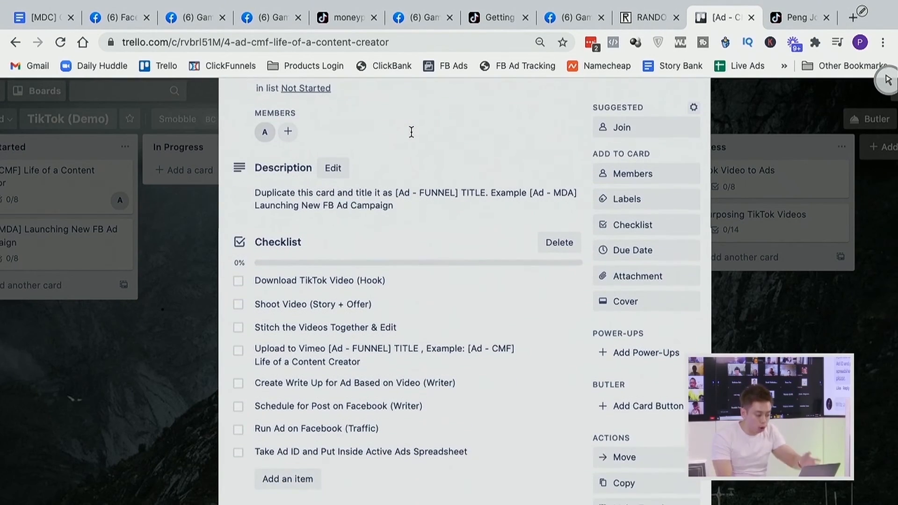
scroll("down", 3)
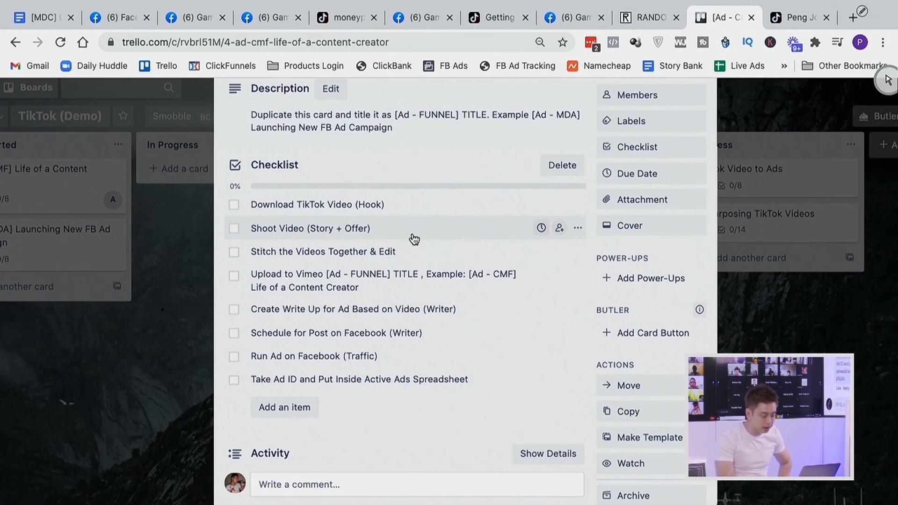
mouse_move(419, 291)
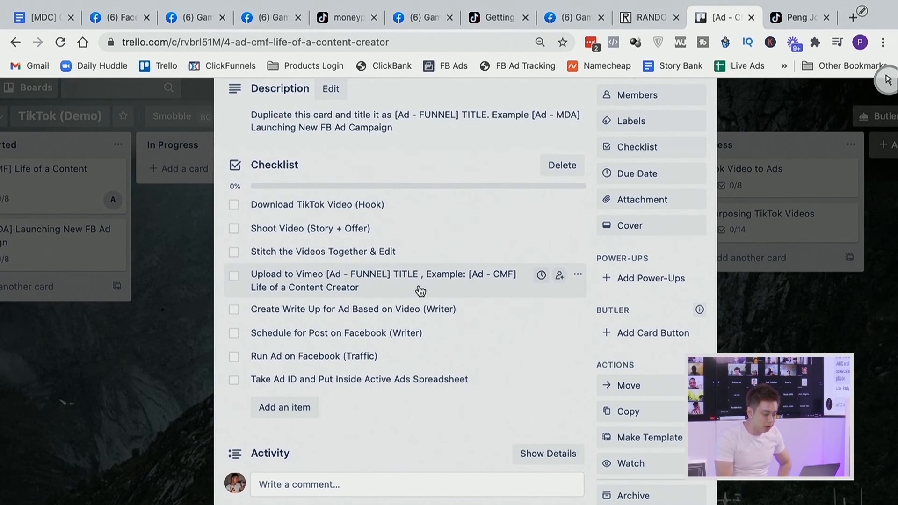
scroll("down", 3)
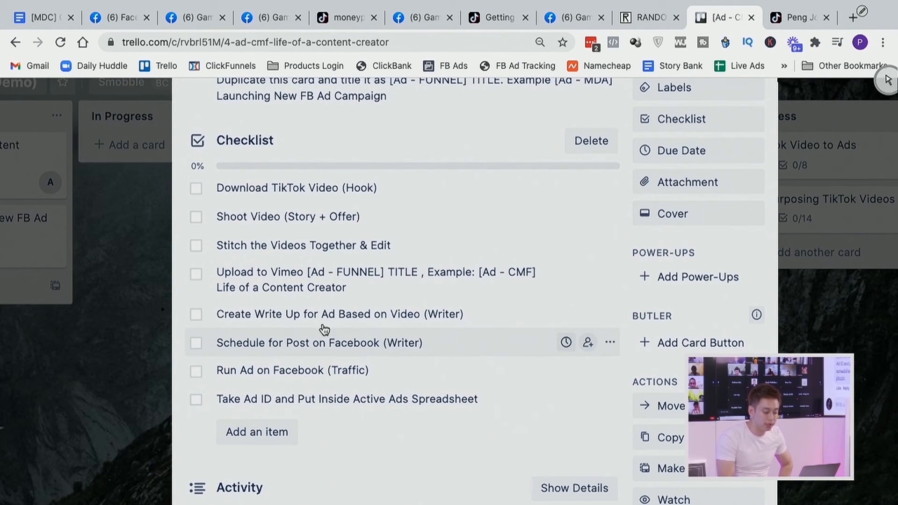
scroll("up", 3)
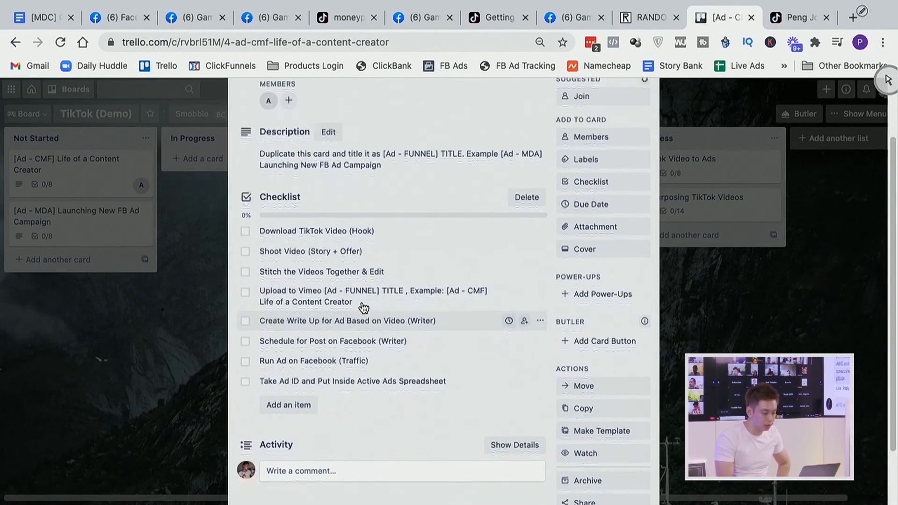
scroll("up", 3)
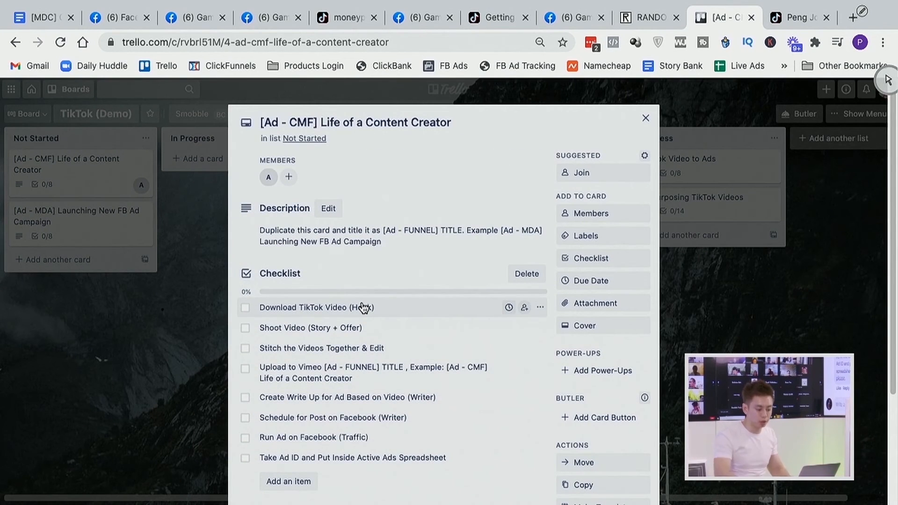
Step: Reopen the card and tick Download, Shoot Video, Stitch & Edit and Upload to Vimeo, reaching 50%
left_click(645, 118)
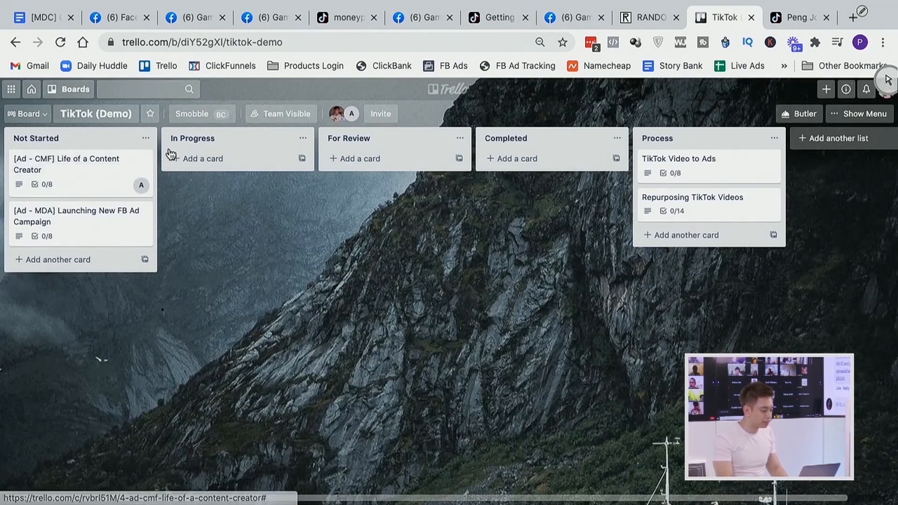
left_click(65, 164)
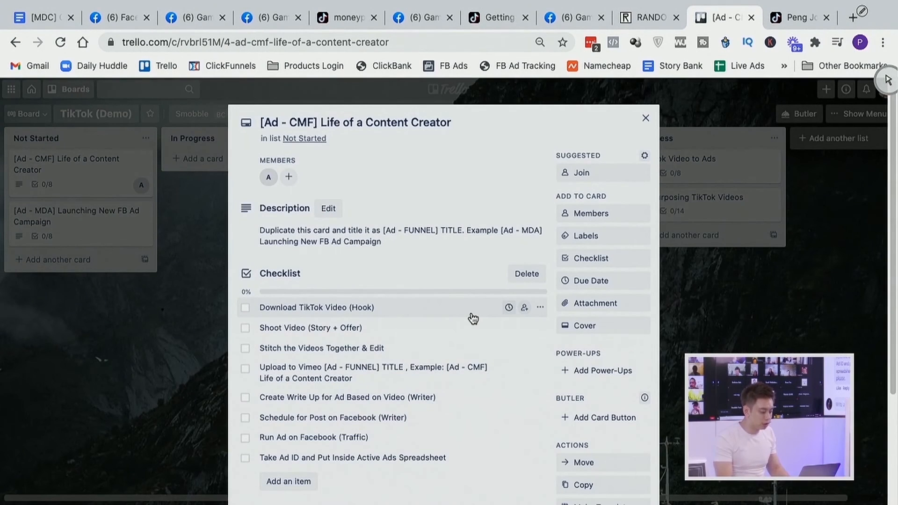
mouse_move(284, 314)
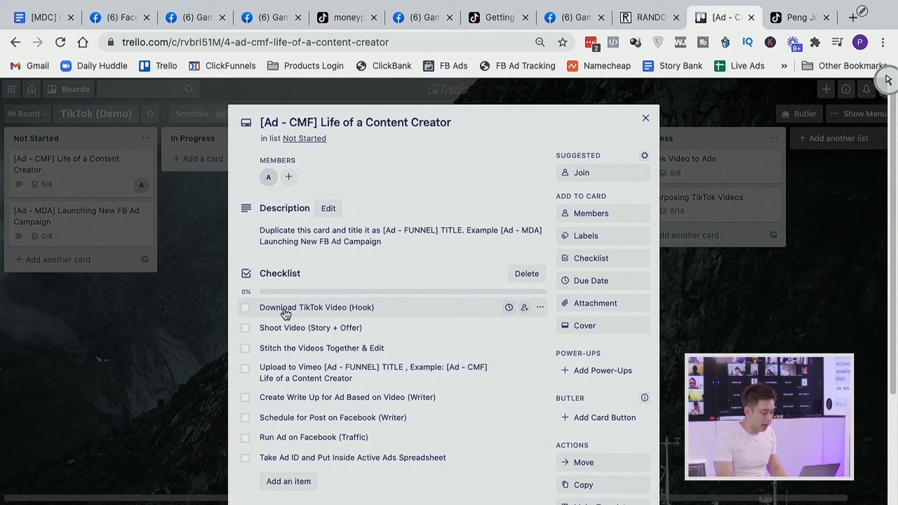
left_click(245, 308)
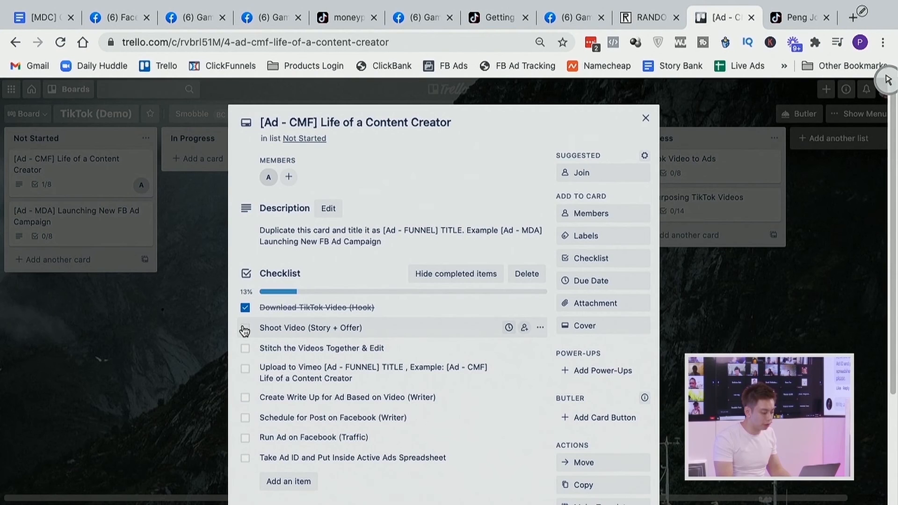
left_click(245, 331)
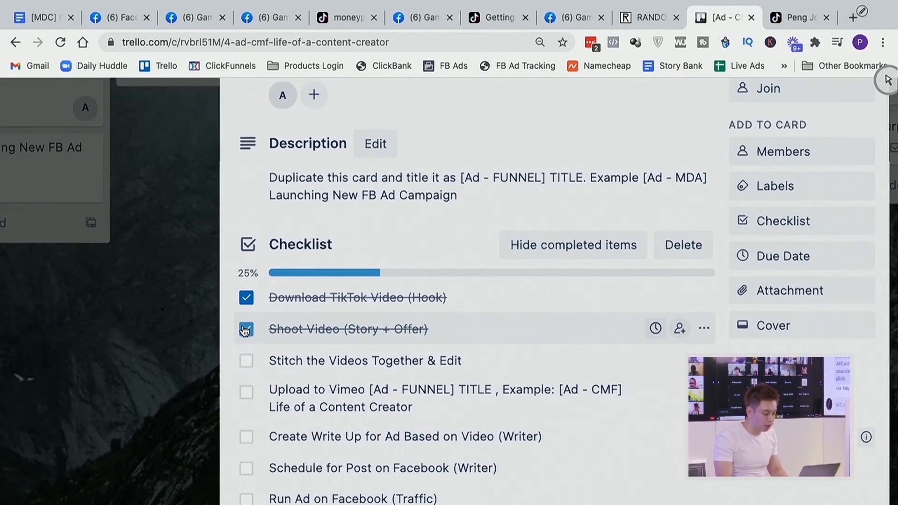
left_click(246, 329)
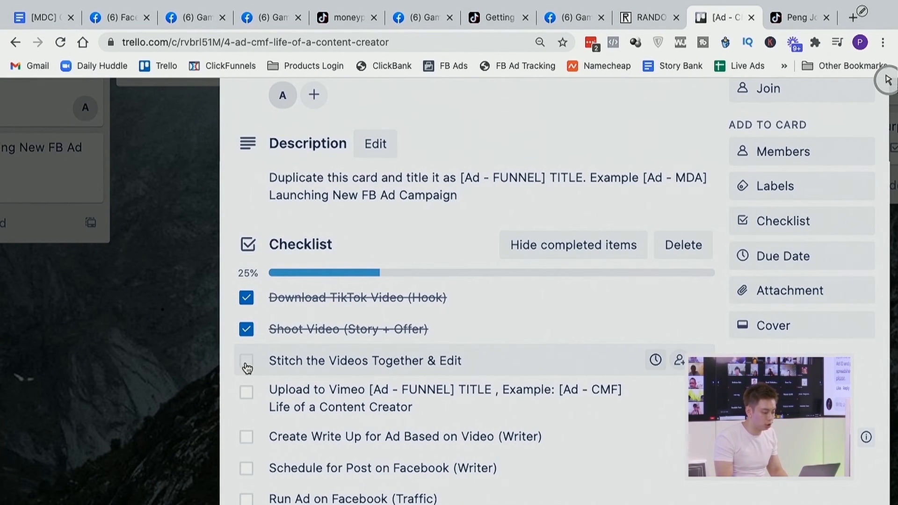
left_click(246, 361)
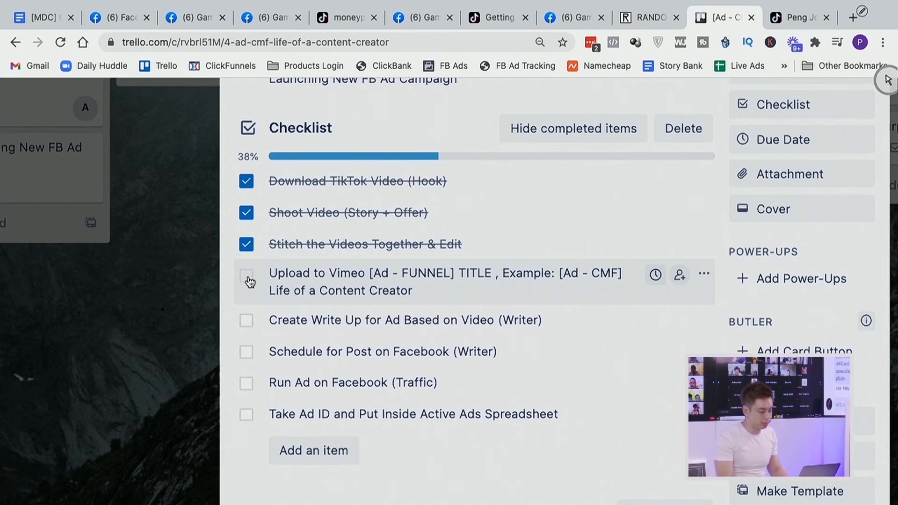
left_click(246, 272)
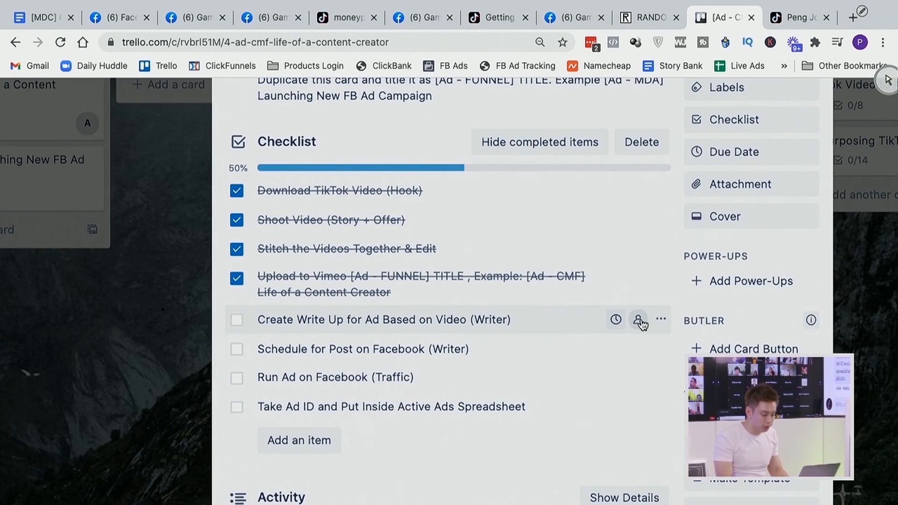
Step: Add Peng Joon as card member and remove Adry from the card
left_click(637, 320)
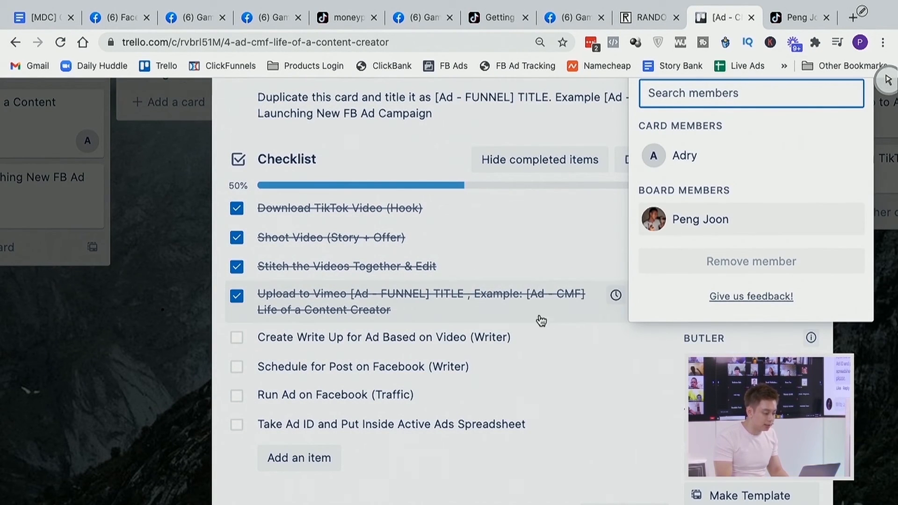
left_click(162, 363)
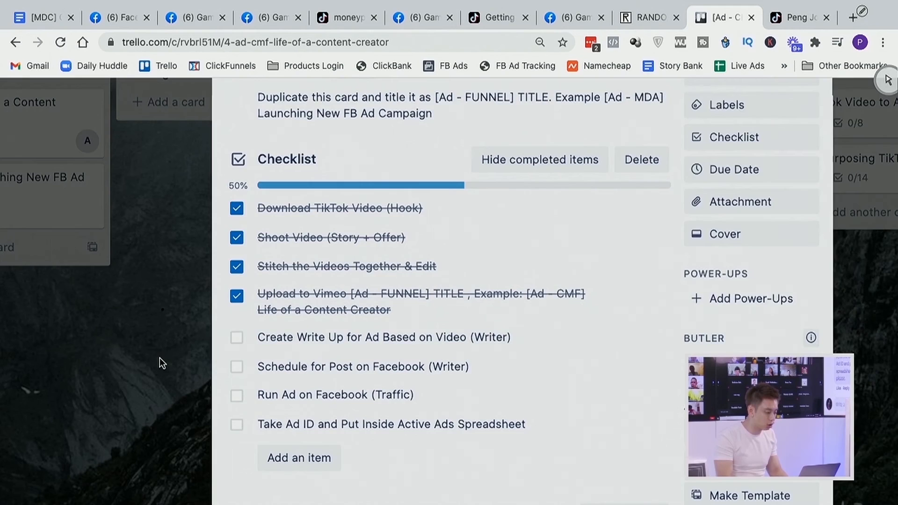
left_click(281, 184)
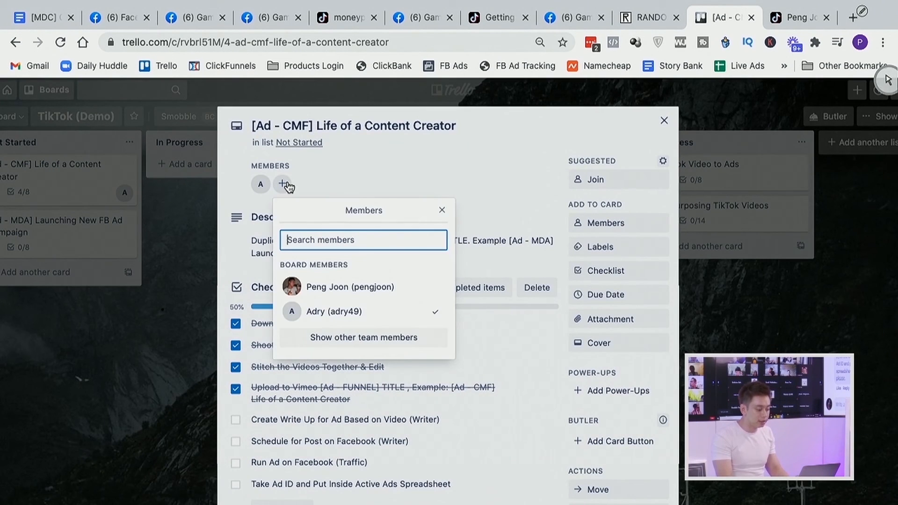
left_click(362, 336)
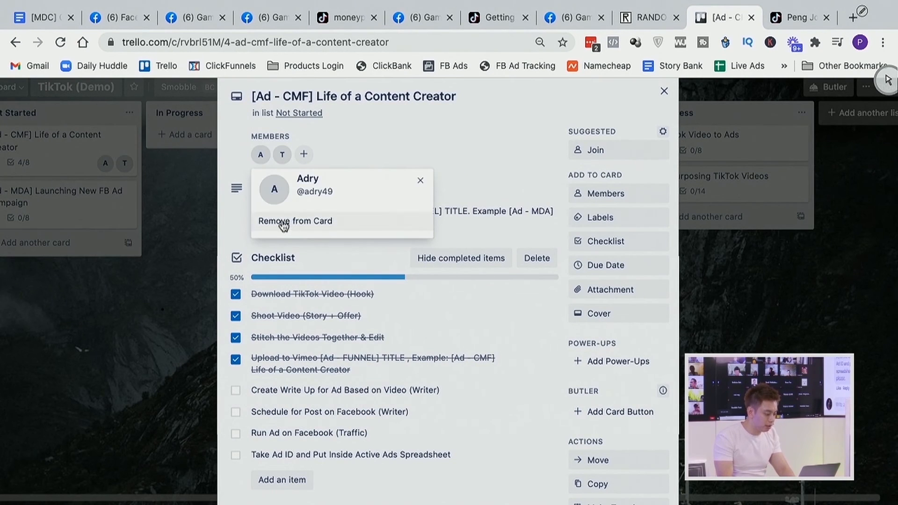
left_click(295, 220)
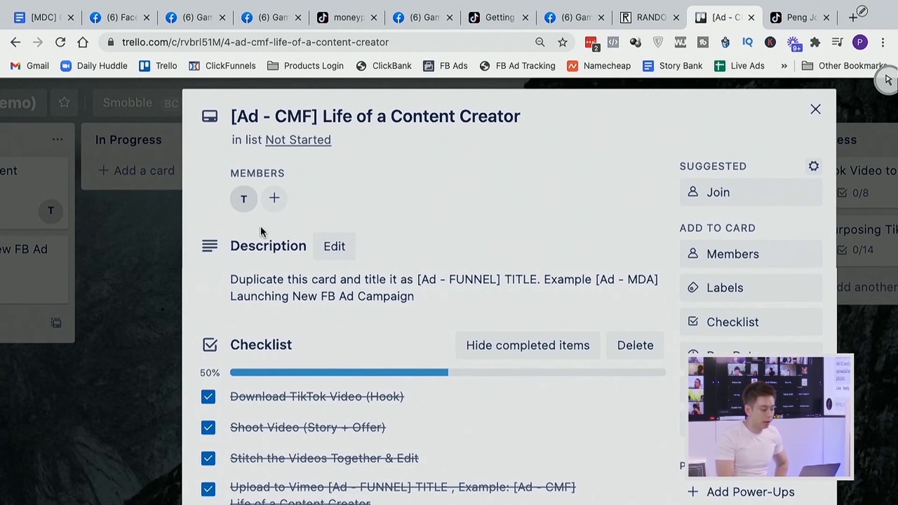
mouse_move(264, 234)
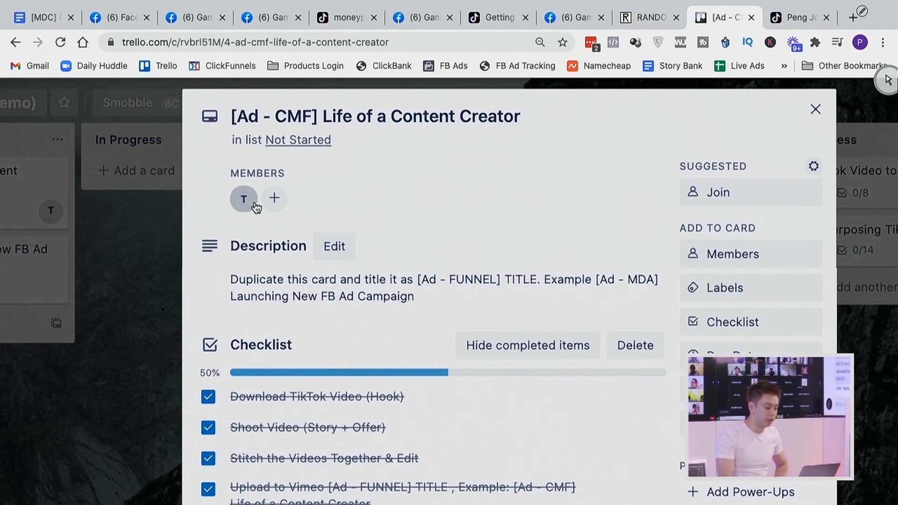
scroll("down", 3)
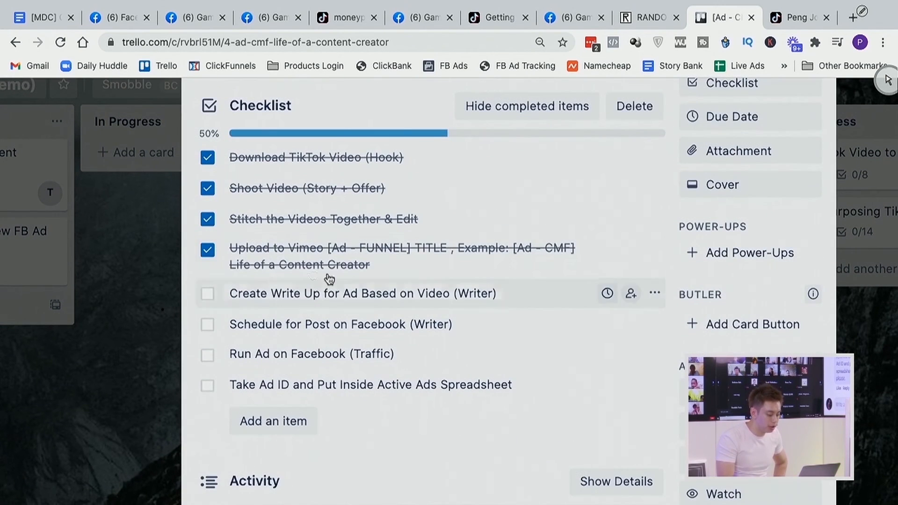
mouse_move(278, 297)
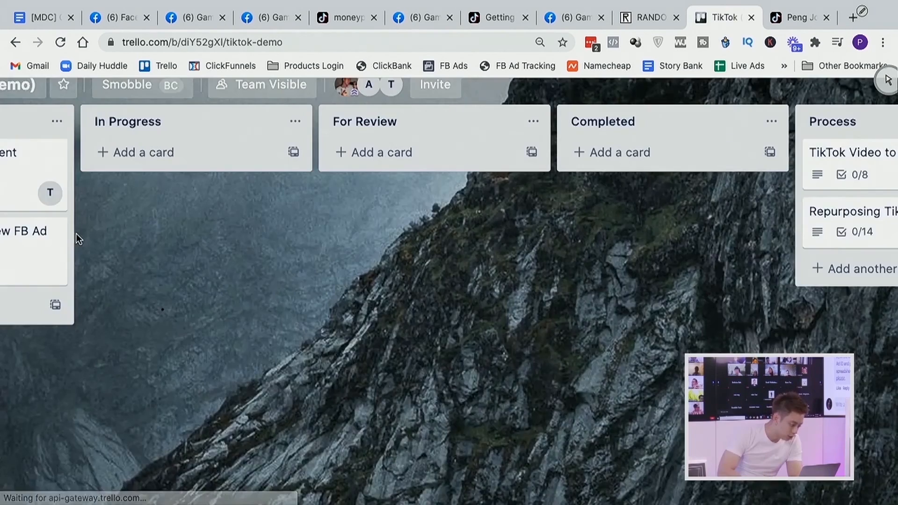
Step: Move the [Ad - CMF] Life of a Content Creator card from Not Started into In Progress
scroll("left", 3)
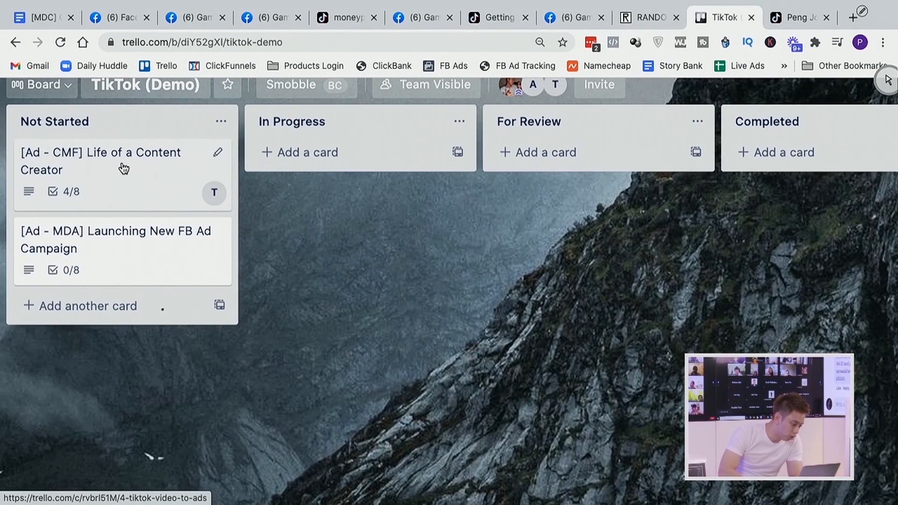
left_click_drag(122, 160, 361, 166)
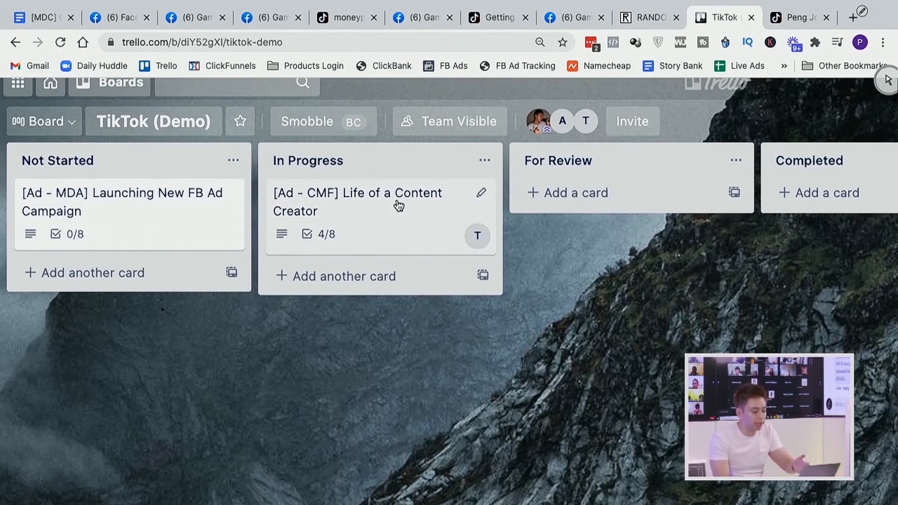
mouse_move(451, 227)
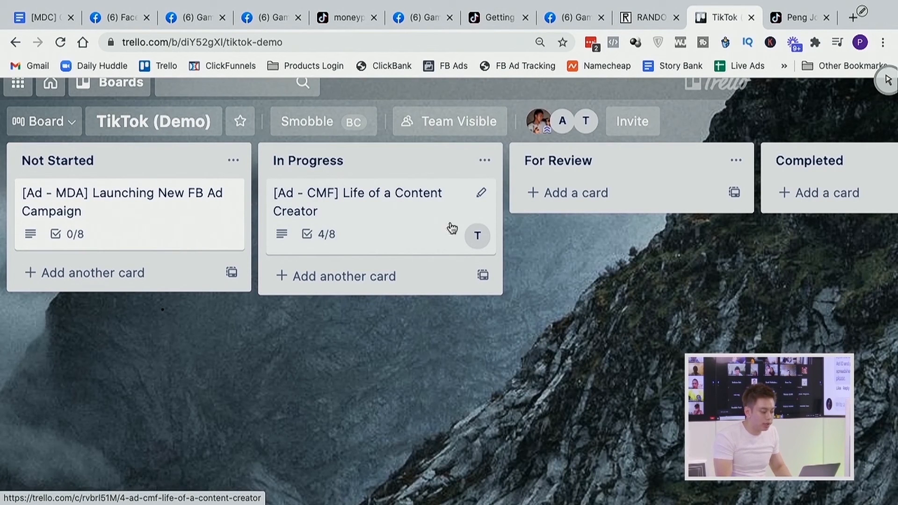